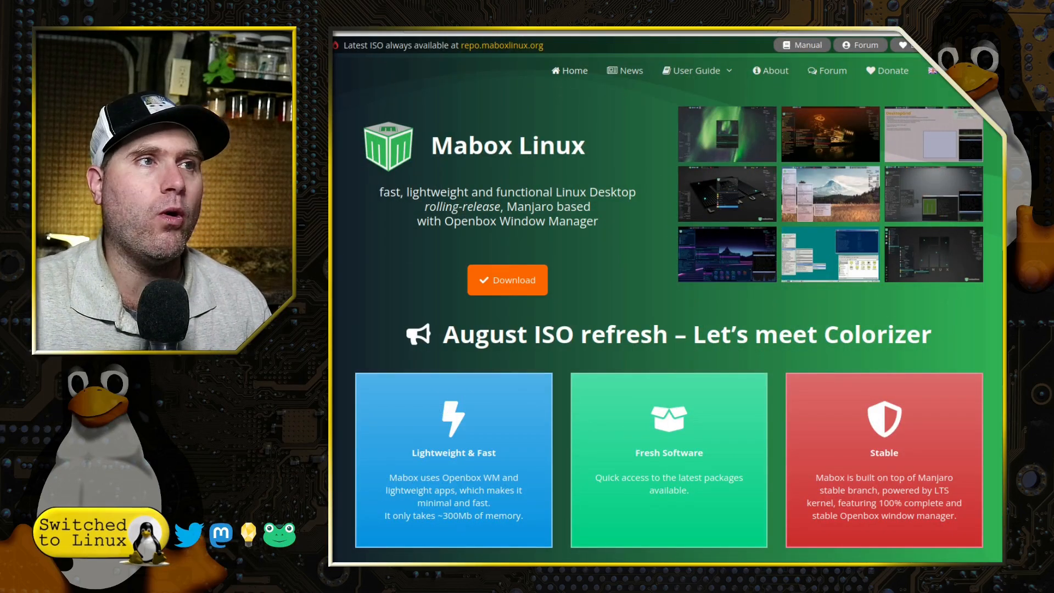
# - Go to the Mabox ISO download page and into its linux54 folder
pyautogui.click(507, 280)
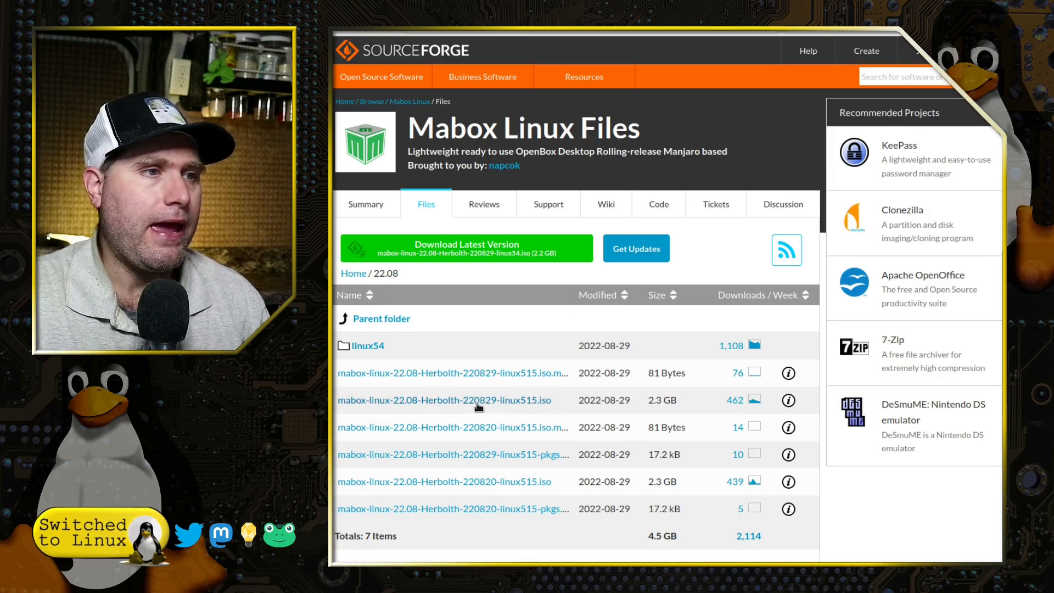
pyautogui.moveTo(524, 383)
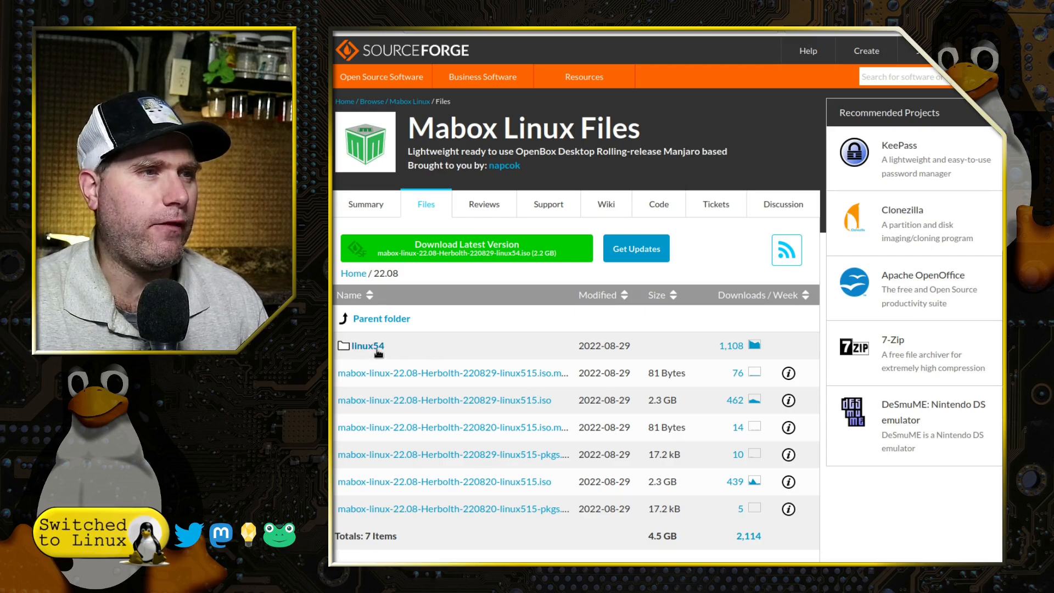
pyautogui.click(367, 345)
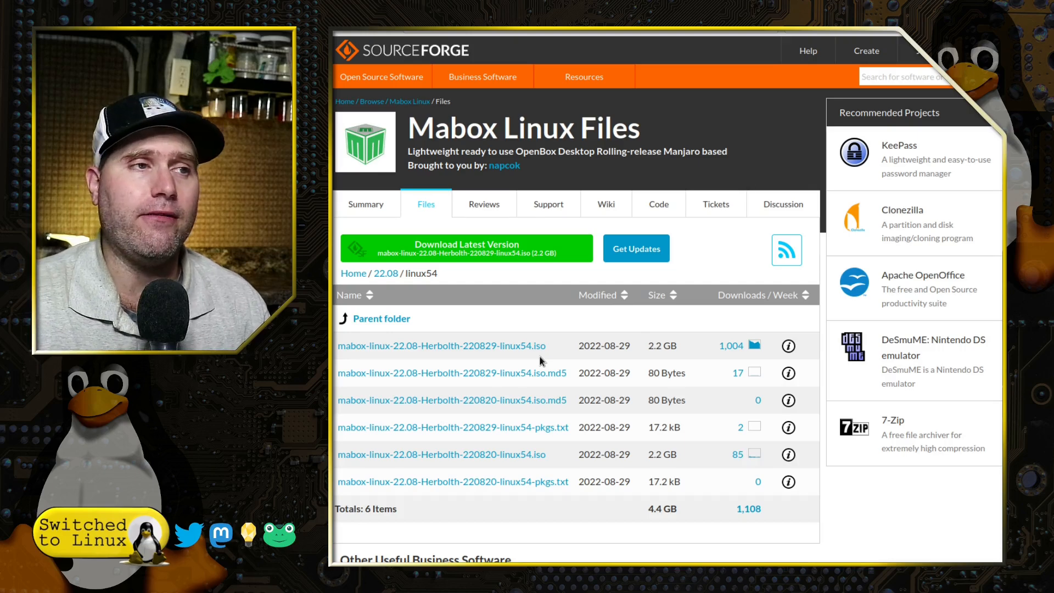
pyautogui.moveTo(528, 333)
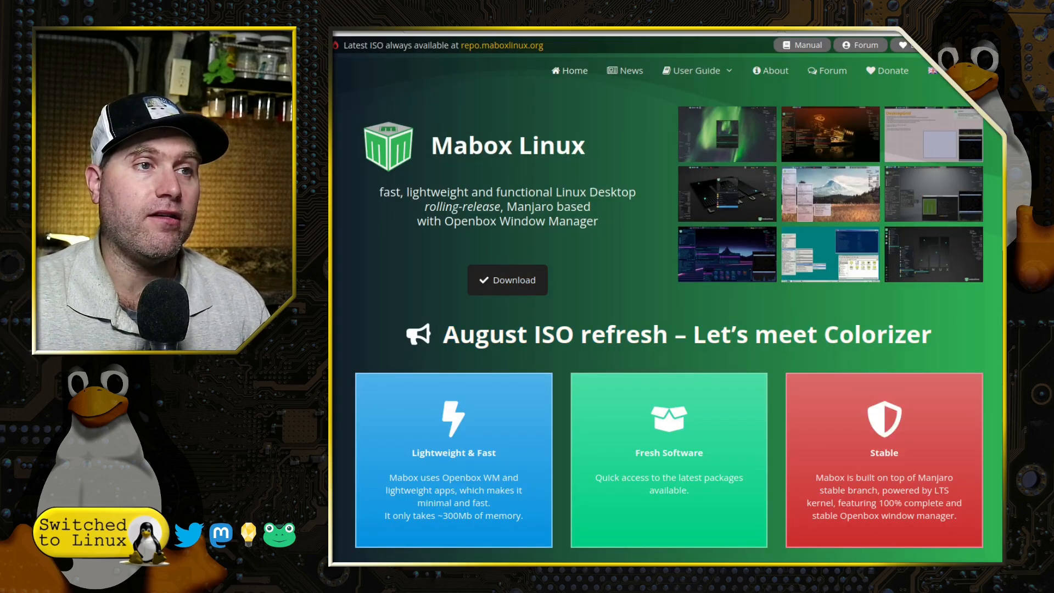
# - Scroll the home page past the feature cards and Unique to Mabox section down to Latest news
pyautogui.scroll(-3)
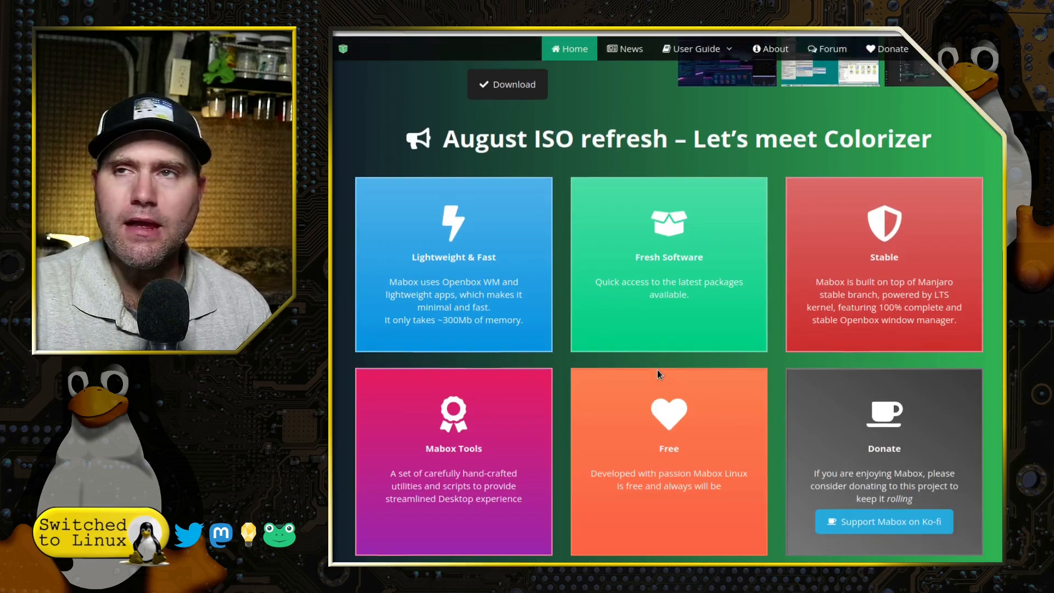
pyautogui.scroll(3)
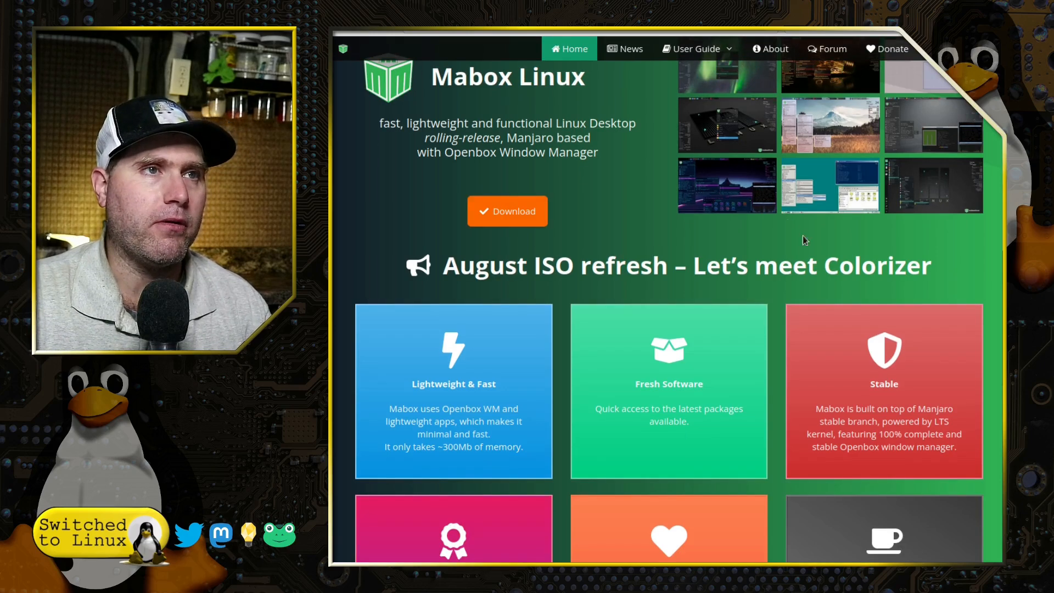
pyautogui.moveTo(538, 58)
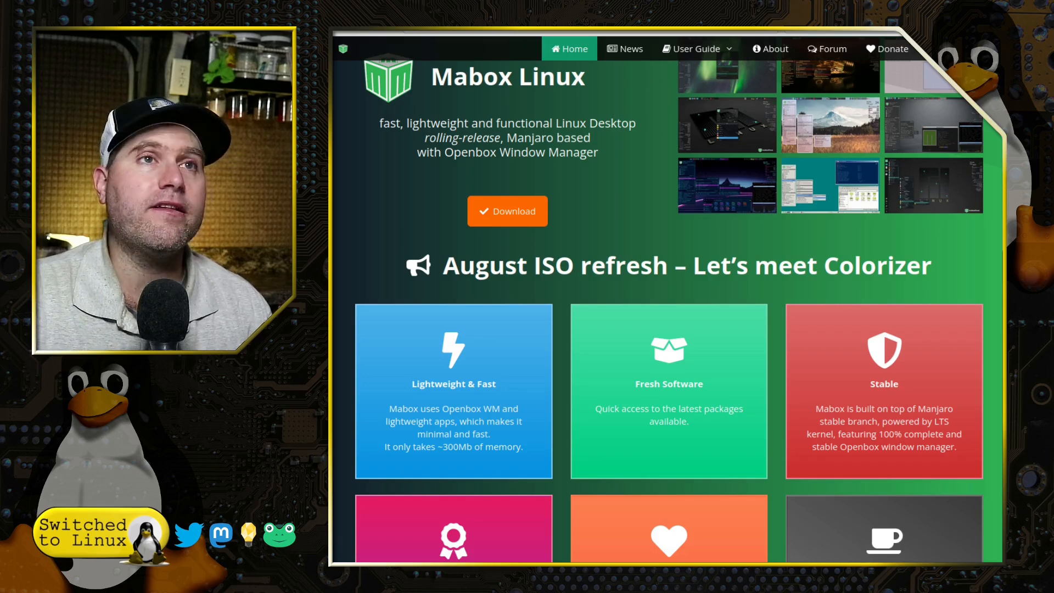
pyautogui.moveTo(507, 211)
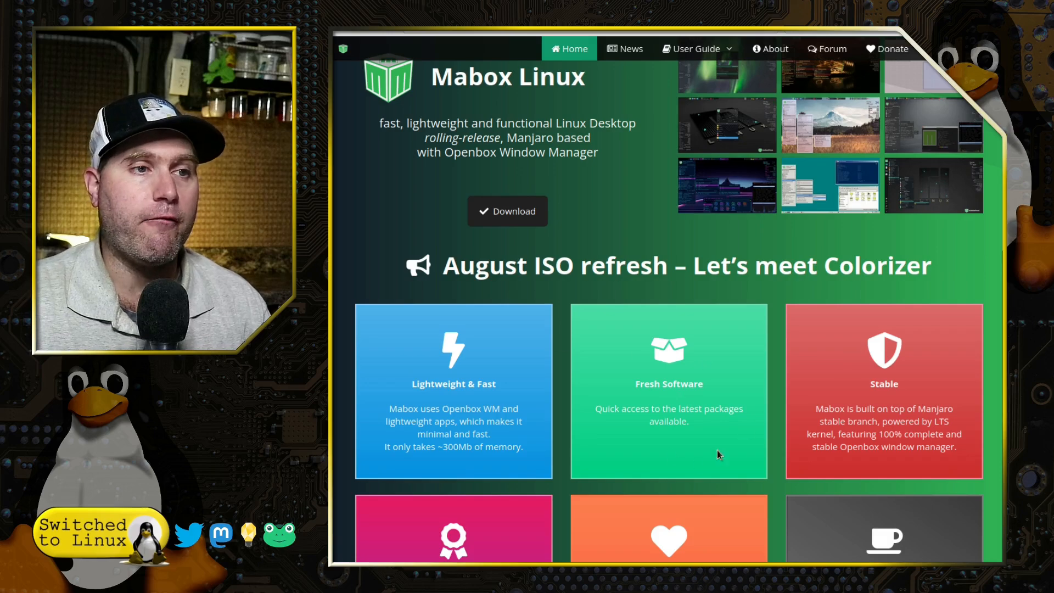
pyautogui.scroll(-3)
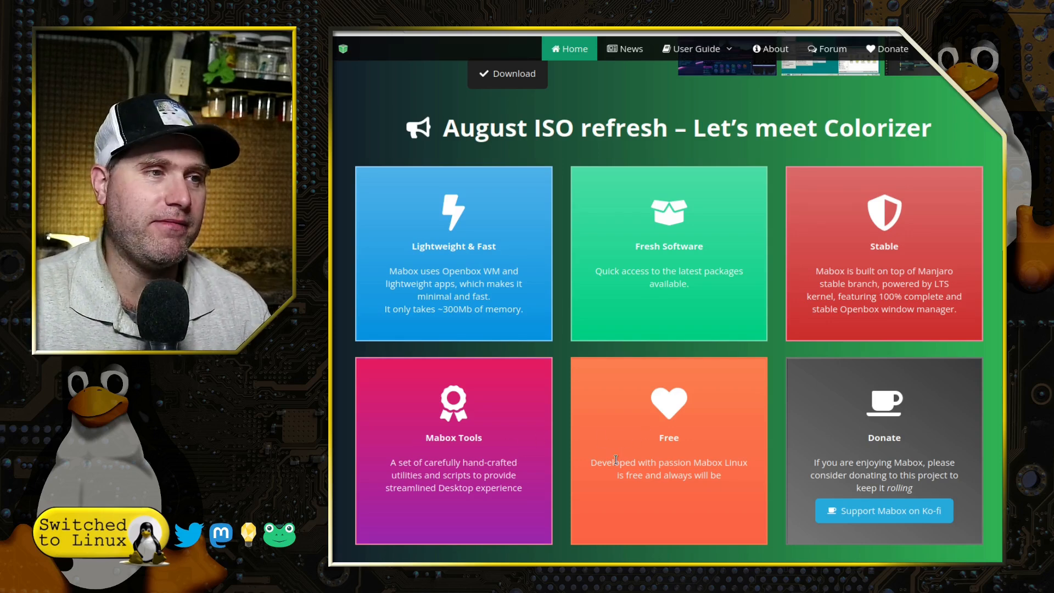
pyautogui.scroll(-3)
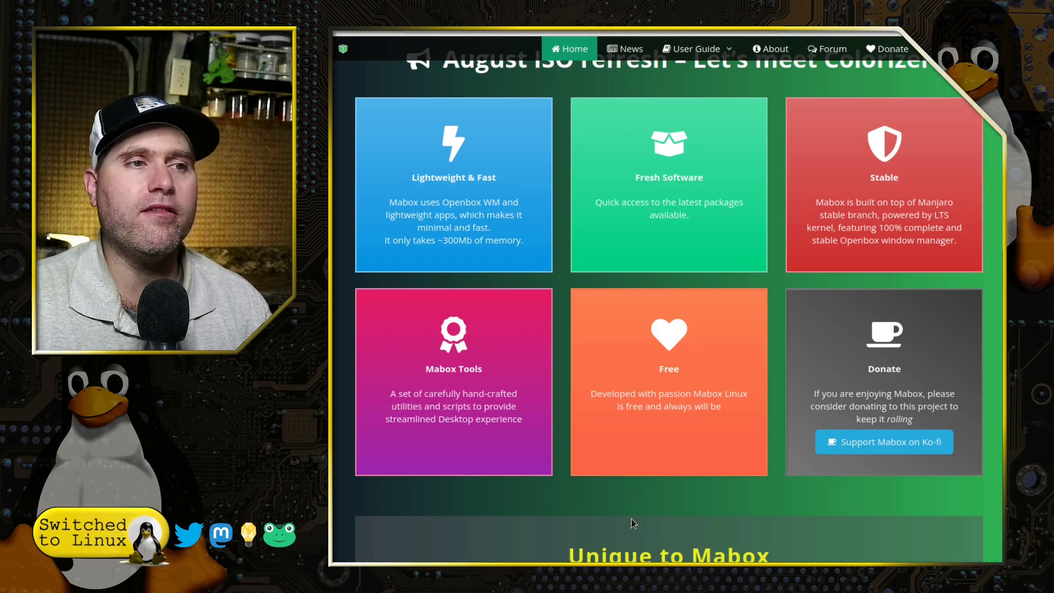
pyautogui.scroll(-3)
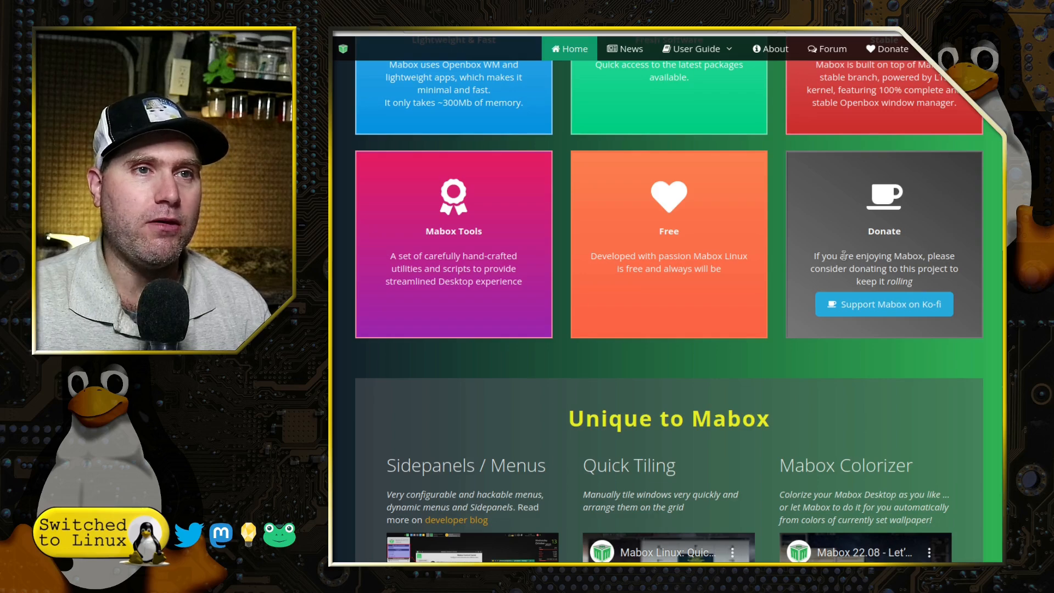
pyautogui.scroll(-3)
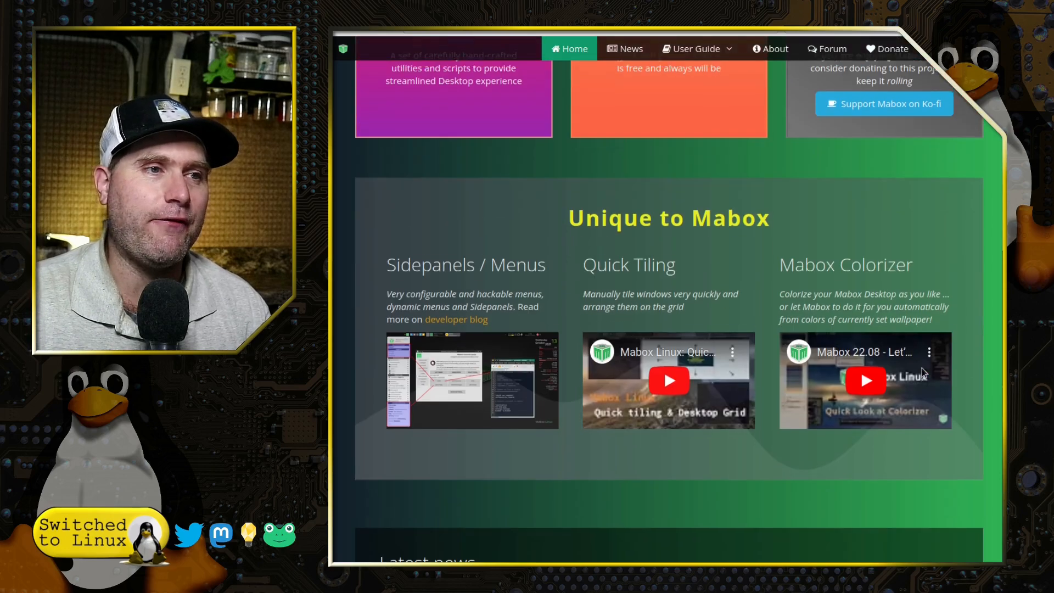
pyautogui.scroll(-3)
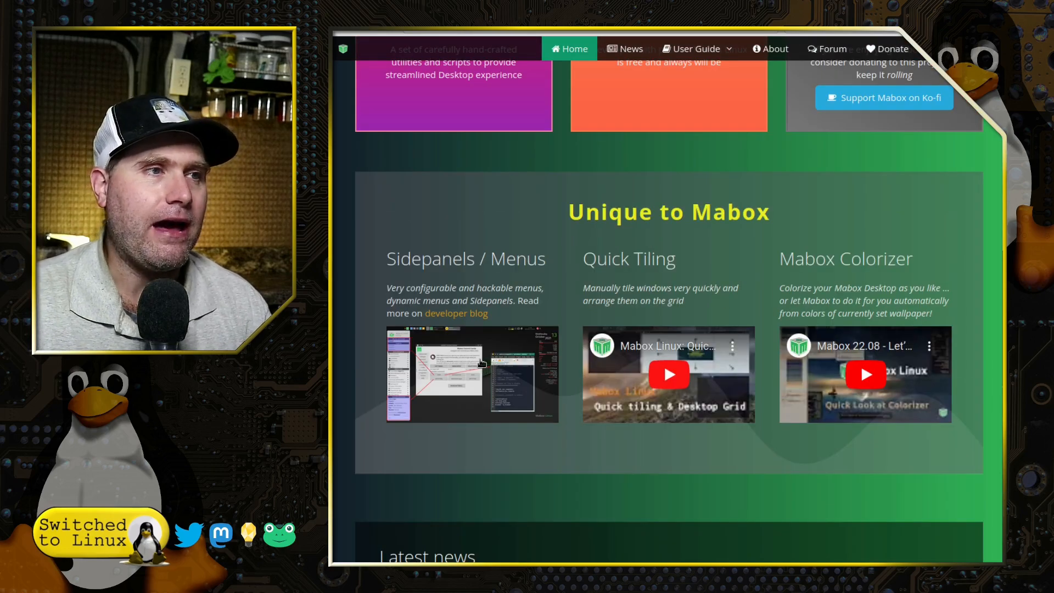
pyautogui.scroll(-3)
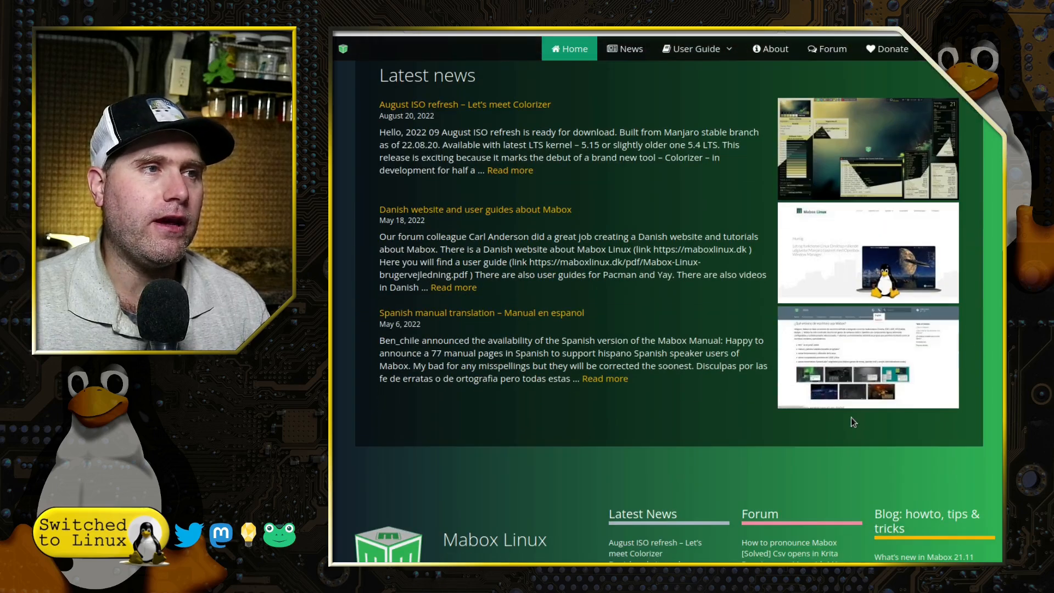
# - Show the User Guide menu listing its guide topics
pyautogui.click(696, 71)
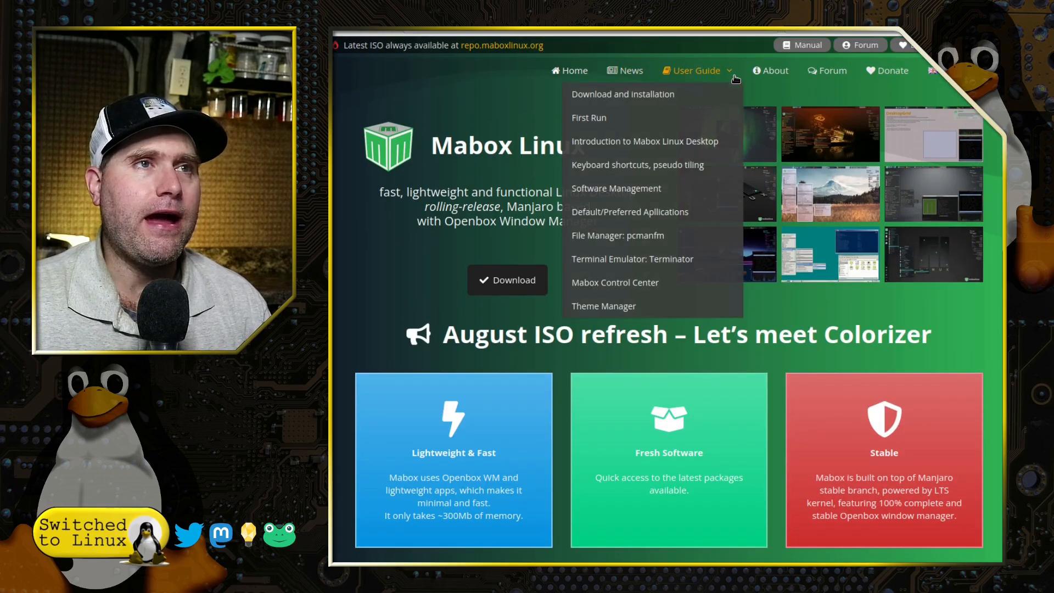
pyautogui.moveTo(651, 142)
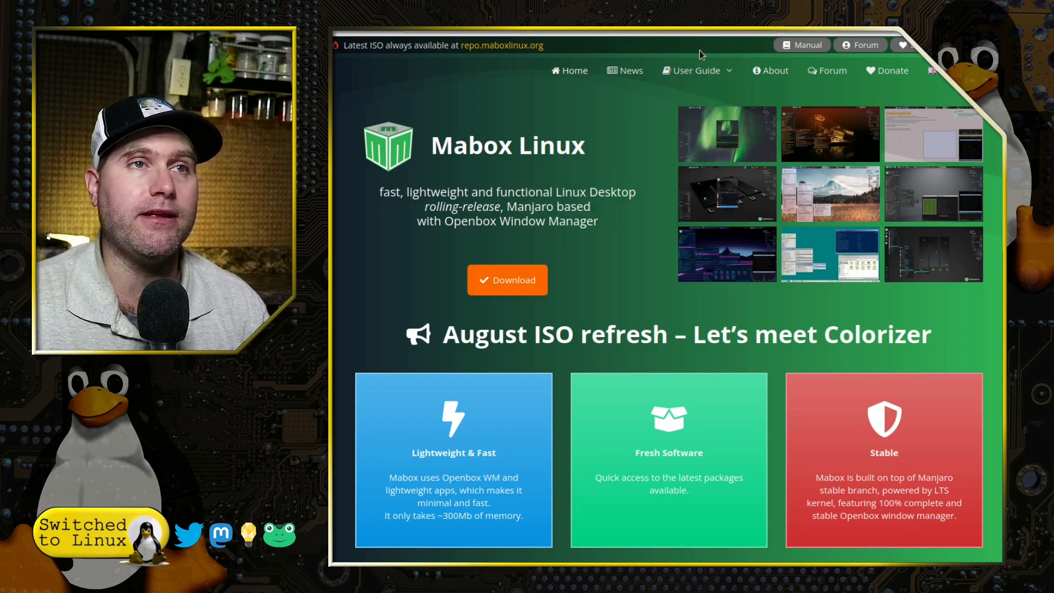
pyautogui.moveTo(588, 106)
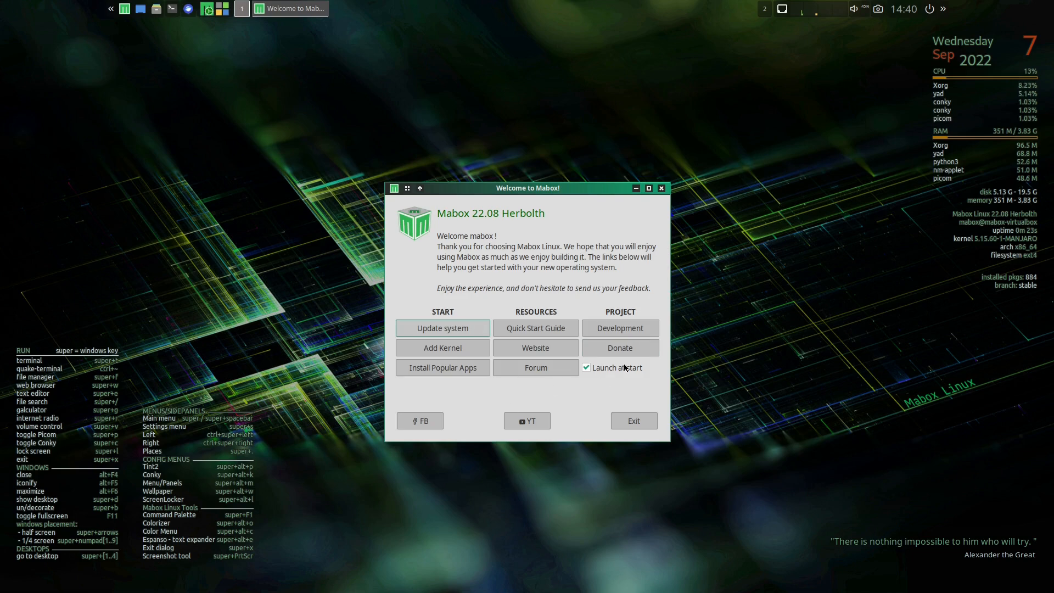
# - Disable Launch at start, run Update system, look over the updates in Add/Remove Software and close it
pyautogui.click(586, 368)
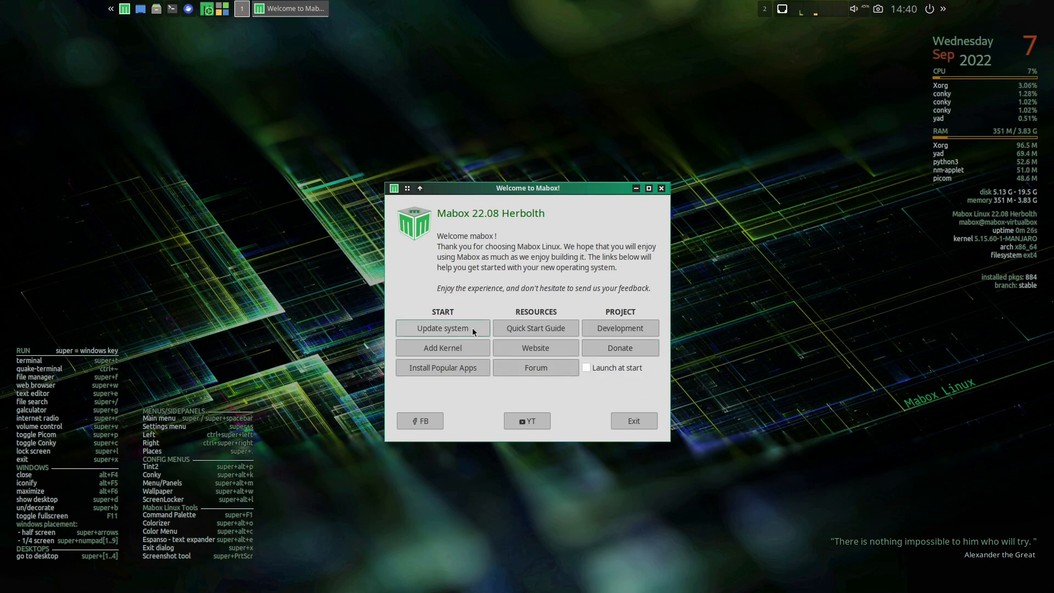
pyautogui.click(441, 328)
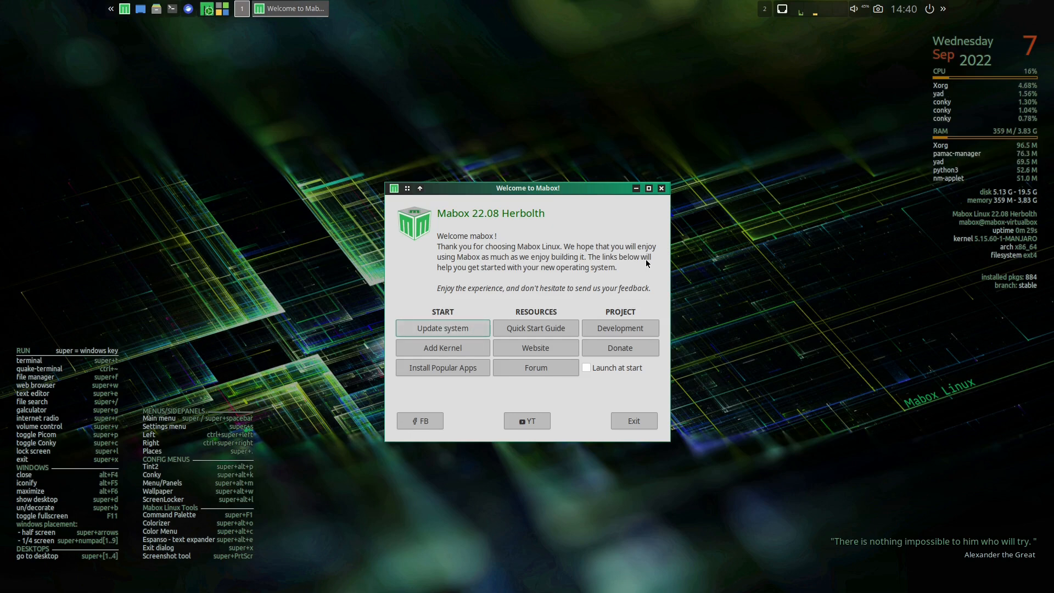
pyautogui.click(442, 328)
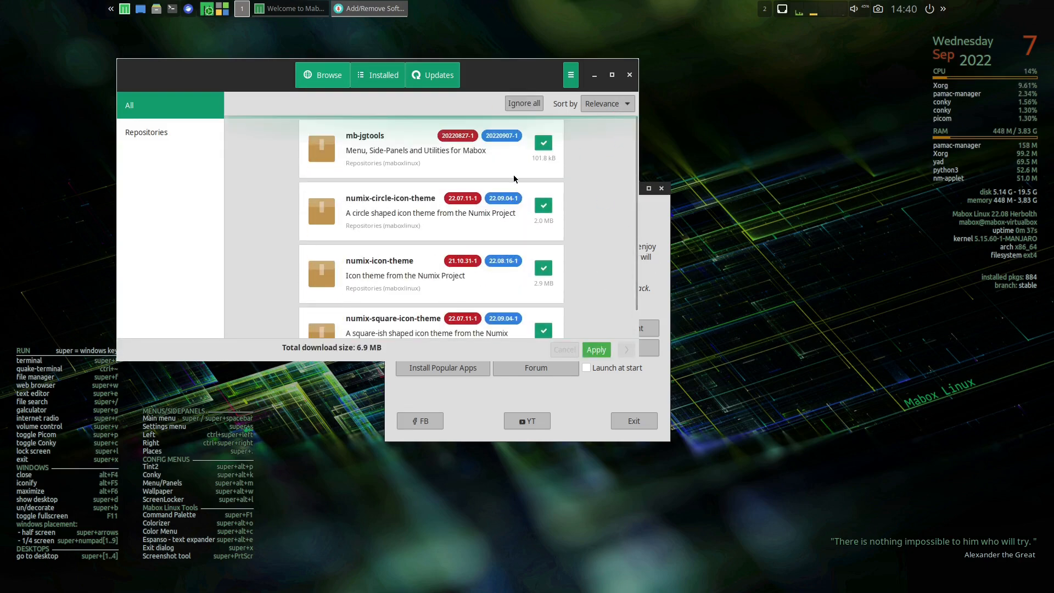
pyautogui.scroll(-3)
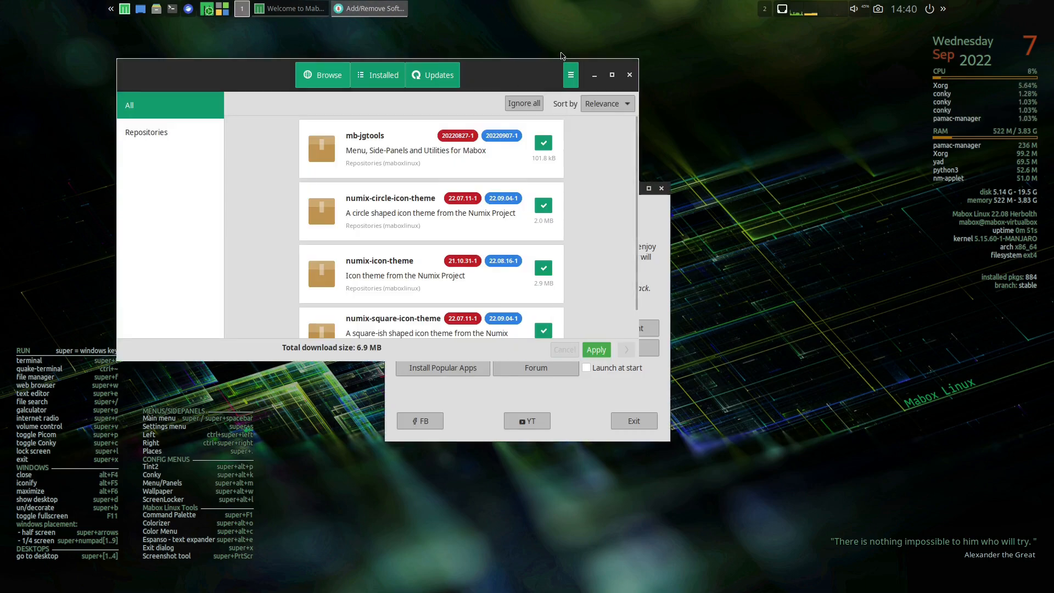
pyautogui.click(628, 74)
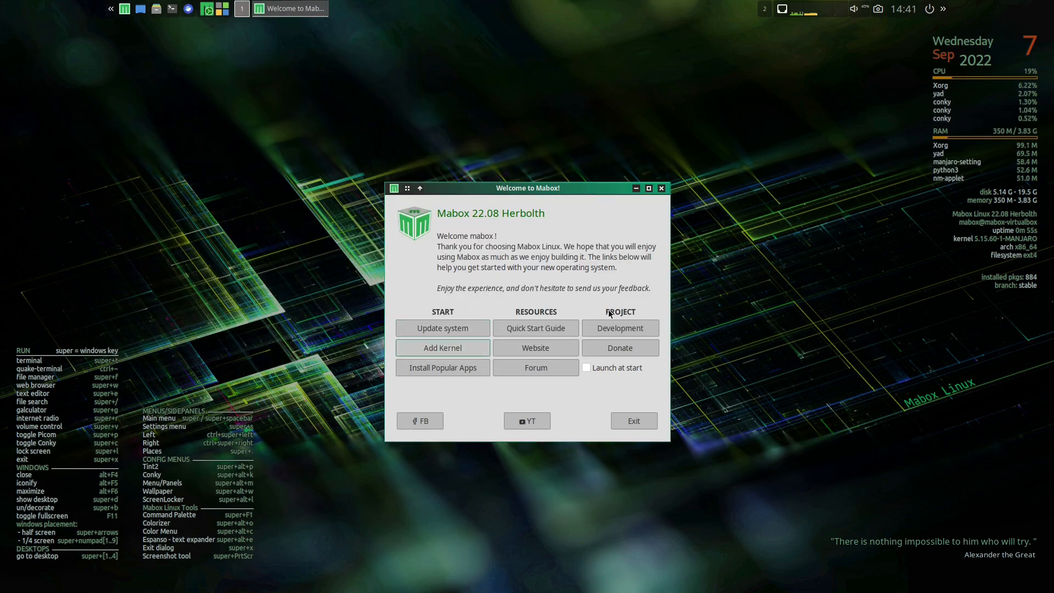
# - Show the Kernel page of Manjaro Settings Manager with Linux 5.15.60-1 running
pyautogui.click(442, 348)
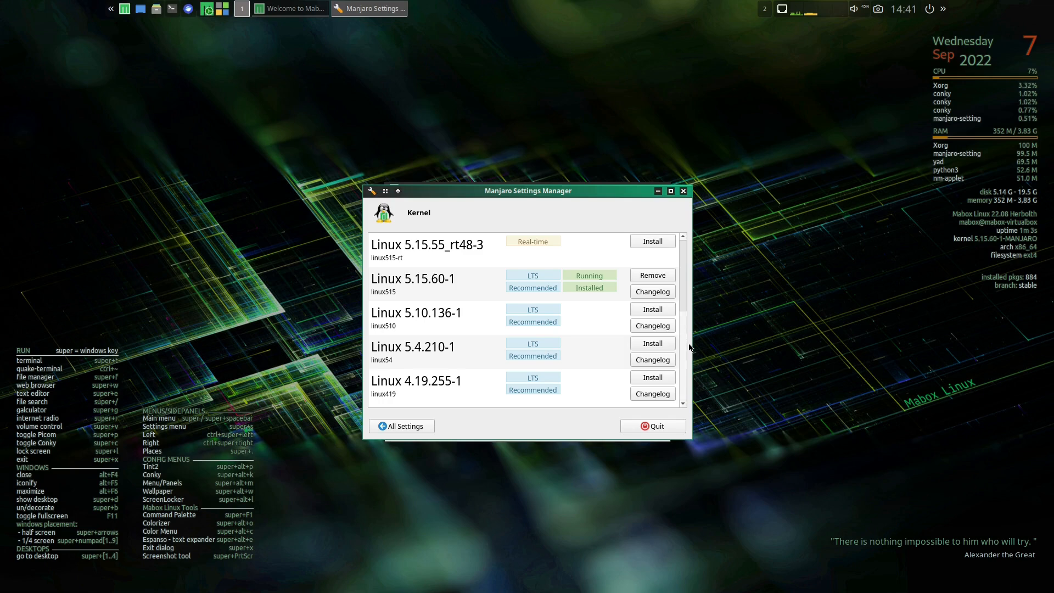
pyautogui.moveTo(529, 354)
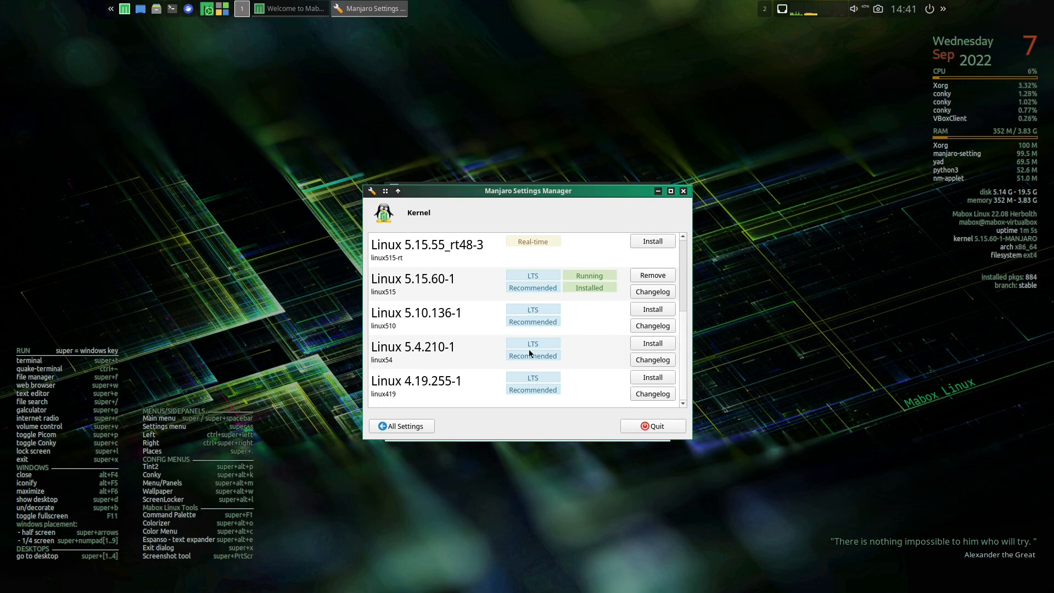
pyautogui.moveTo(478, 398)
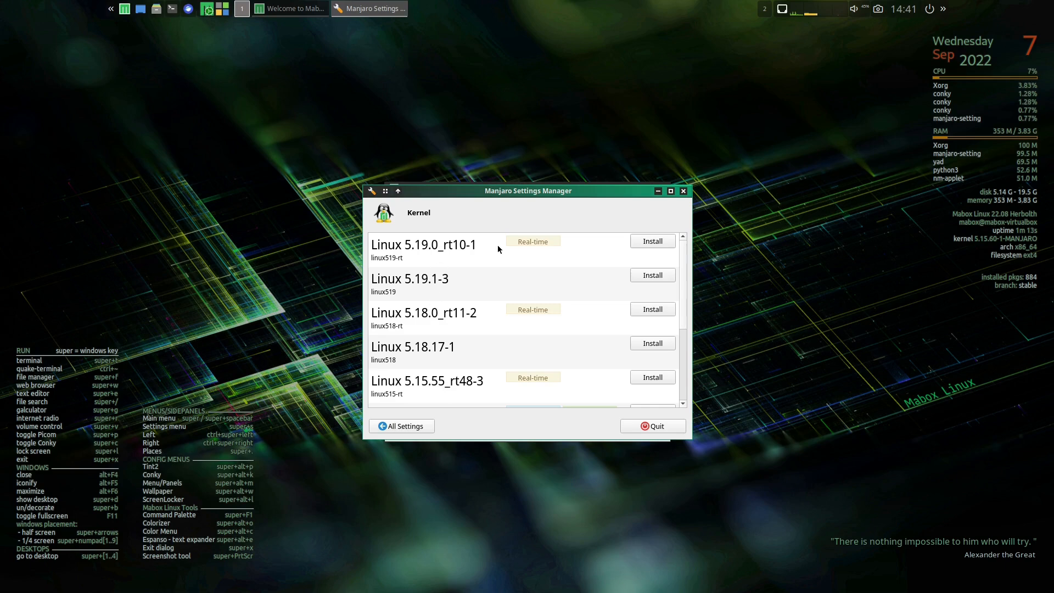
pyautogui.moveTo(590, 291)
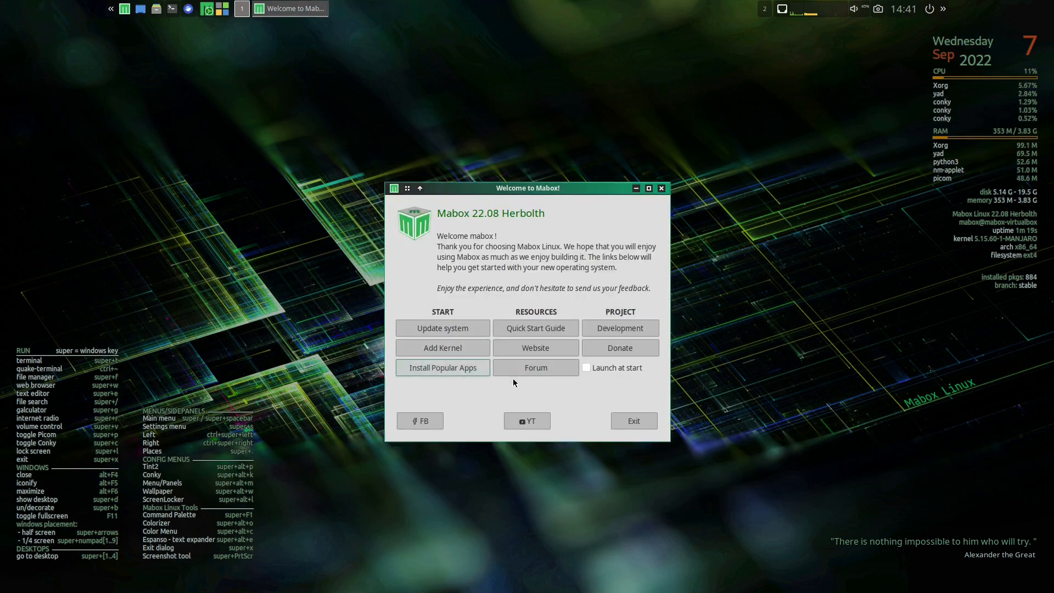
pyautogui.click(442, 367)
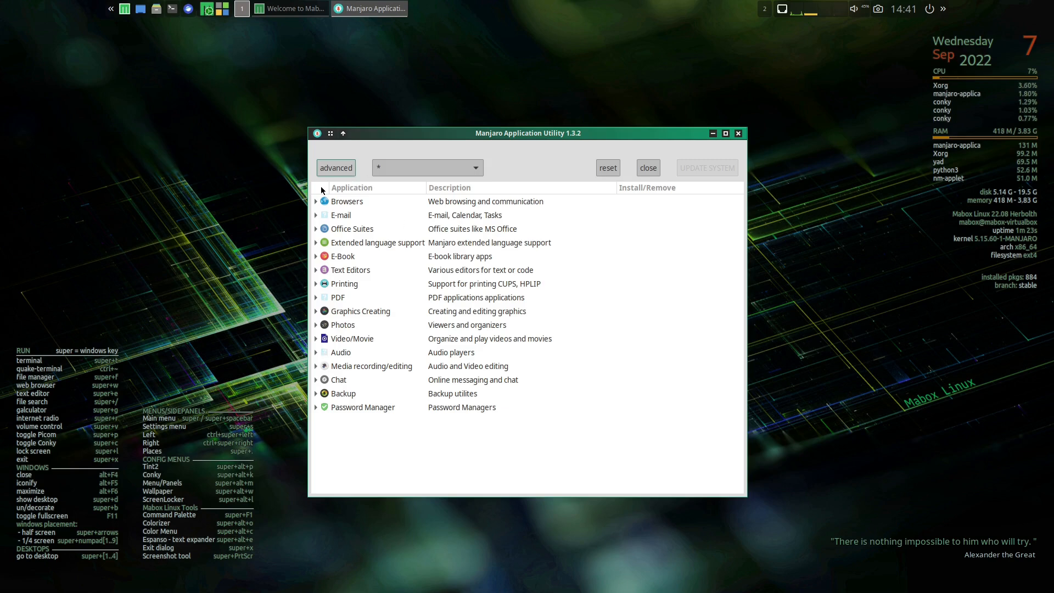
pyautogui.click(347, 201)
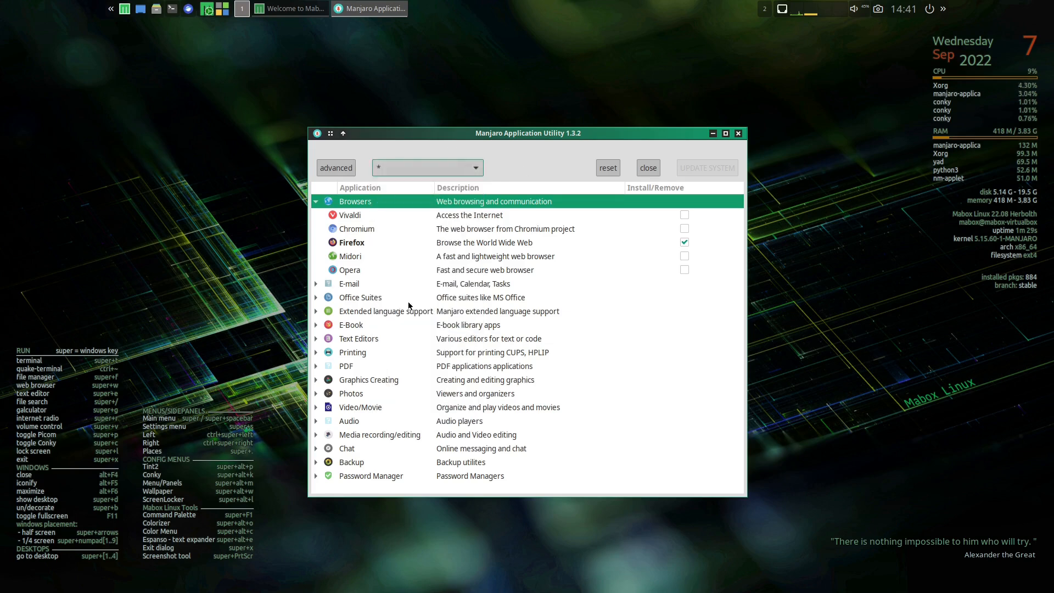
pyautogui.moveTo(393, 318)
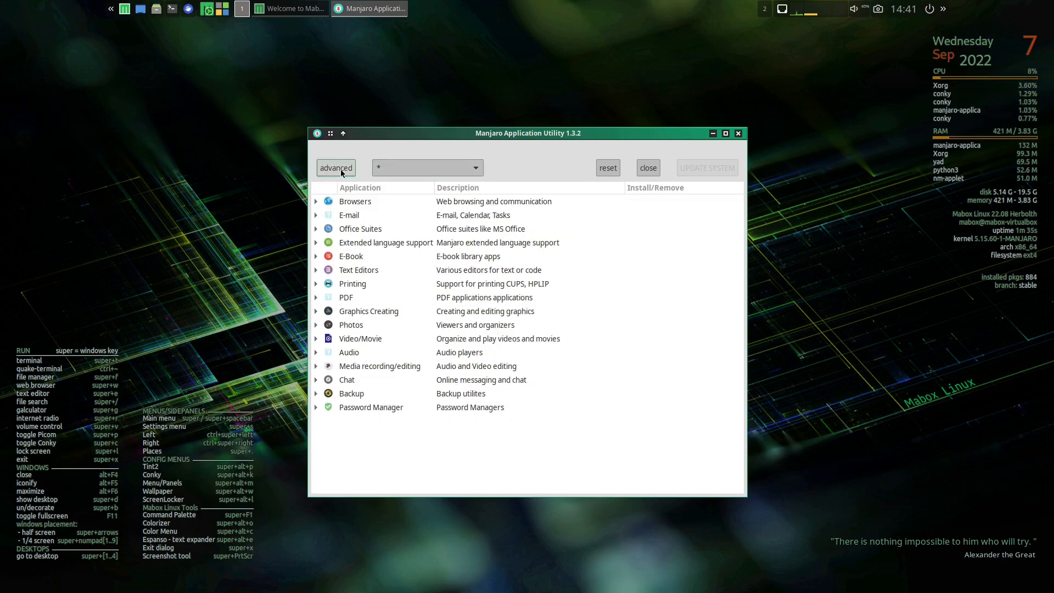
pyautogui.click(336, 167)
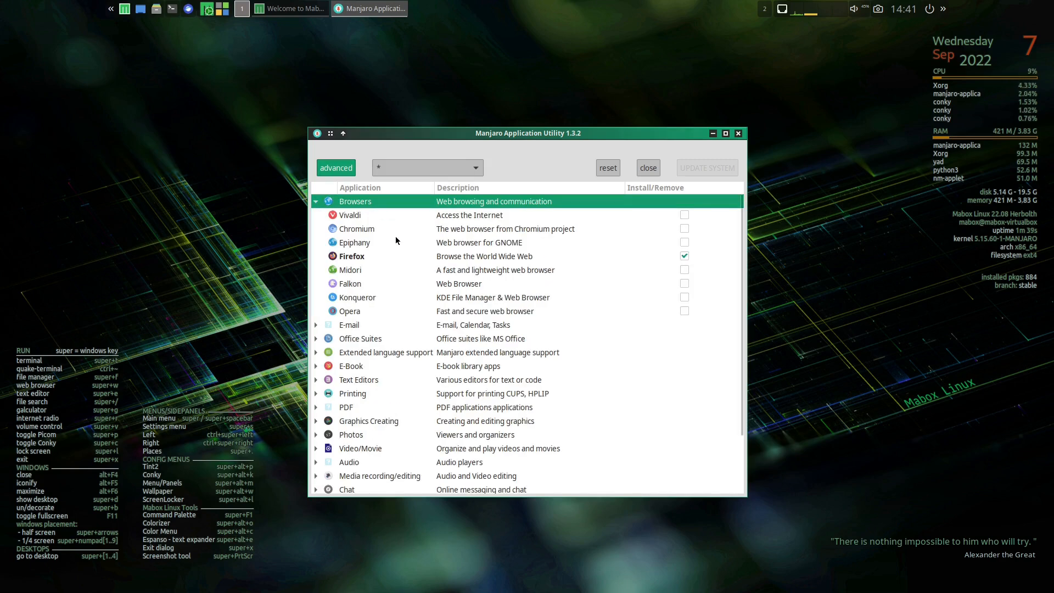
pyautogui.moveTo(378, 330)
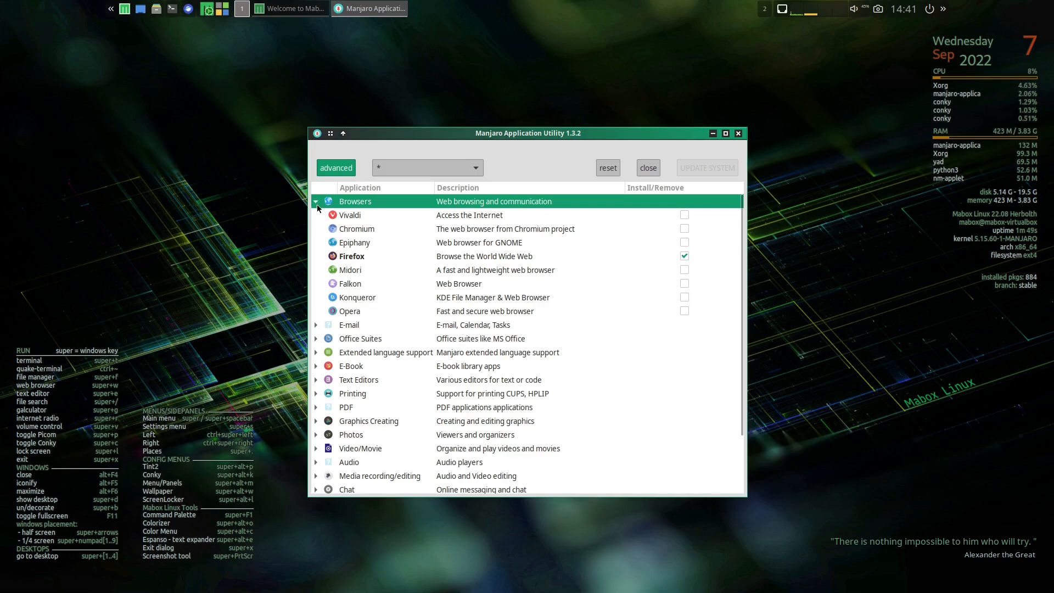
pyautogui.click(316, 215)
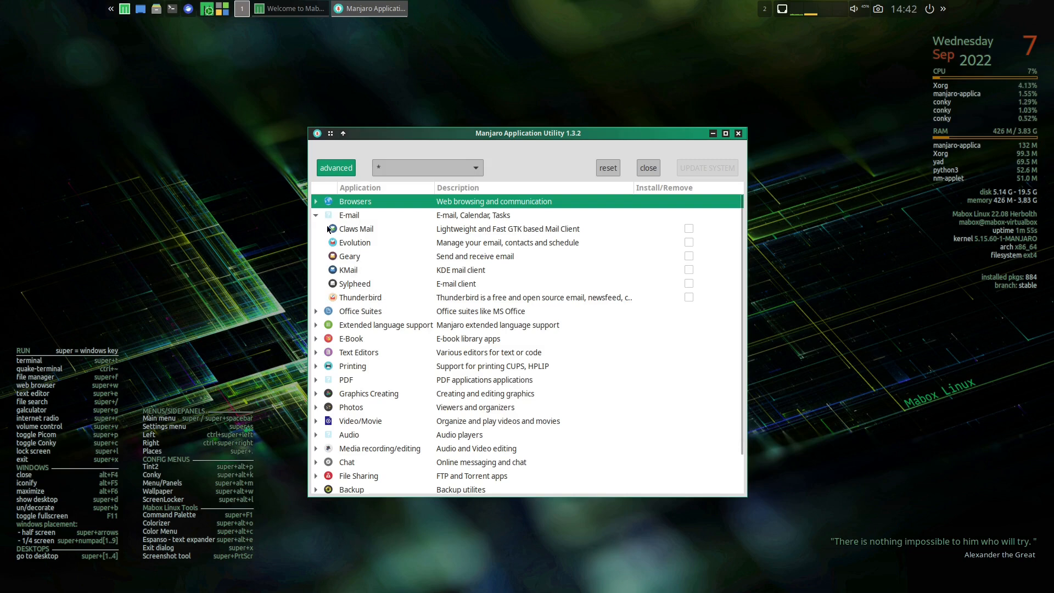
pyautogui.click(315, 215)
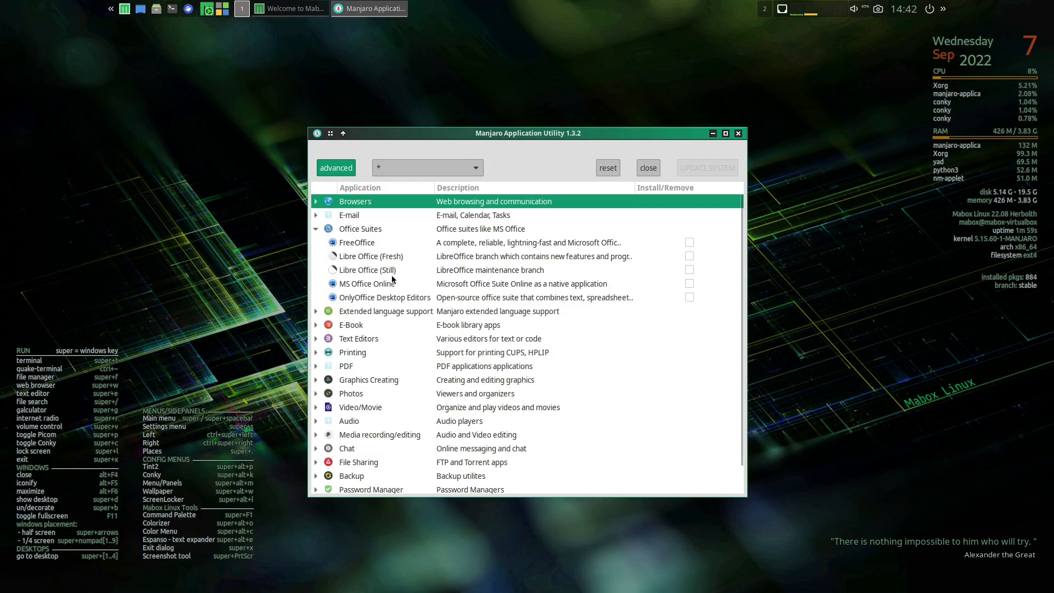
pyautogui.moveTo(376, 288)
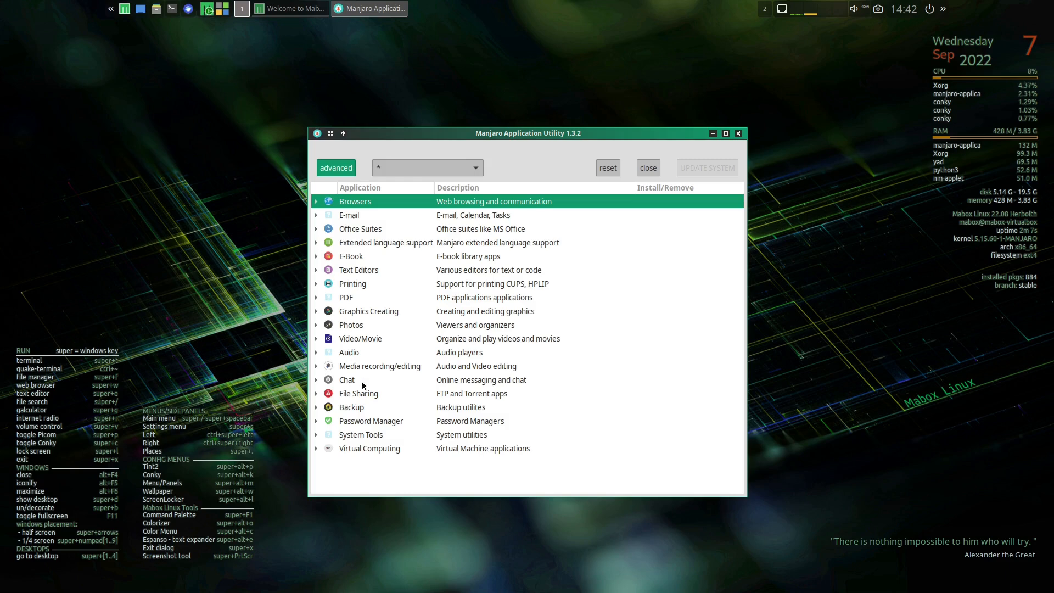
pyautogui.moveTo(240, 187)
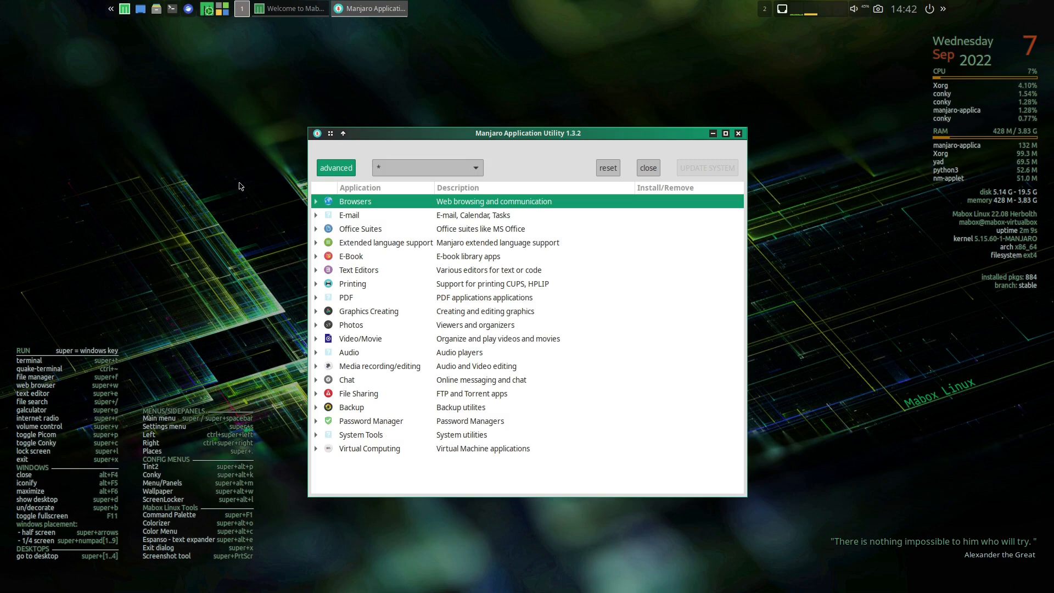
pyautogui.moveTo(734, 140)
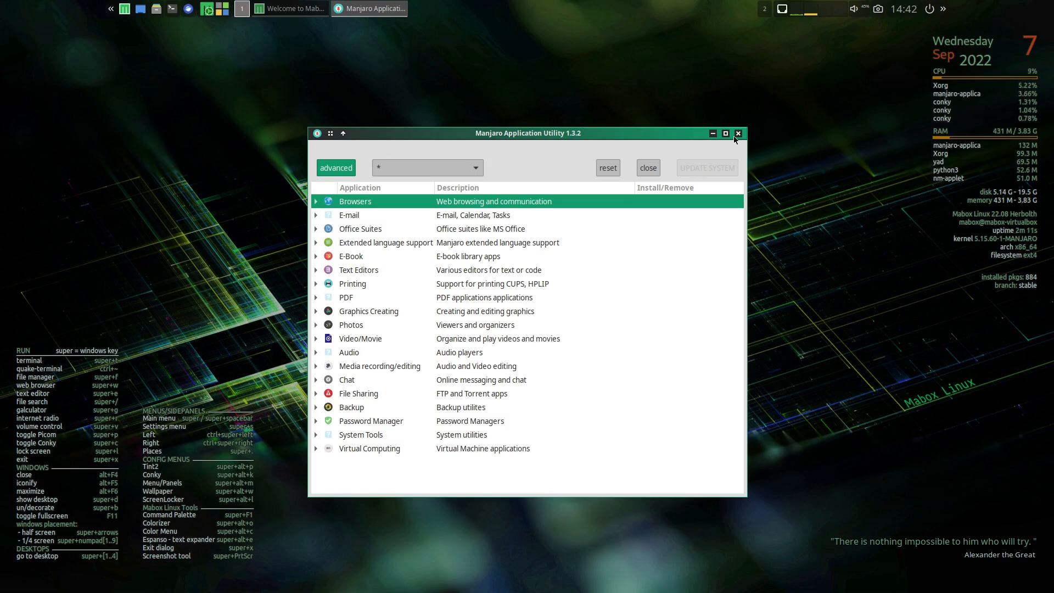
pyautogui.click(737, 133)
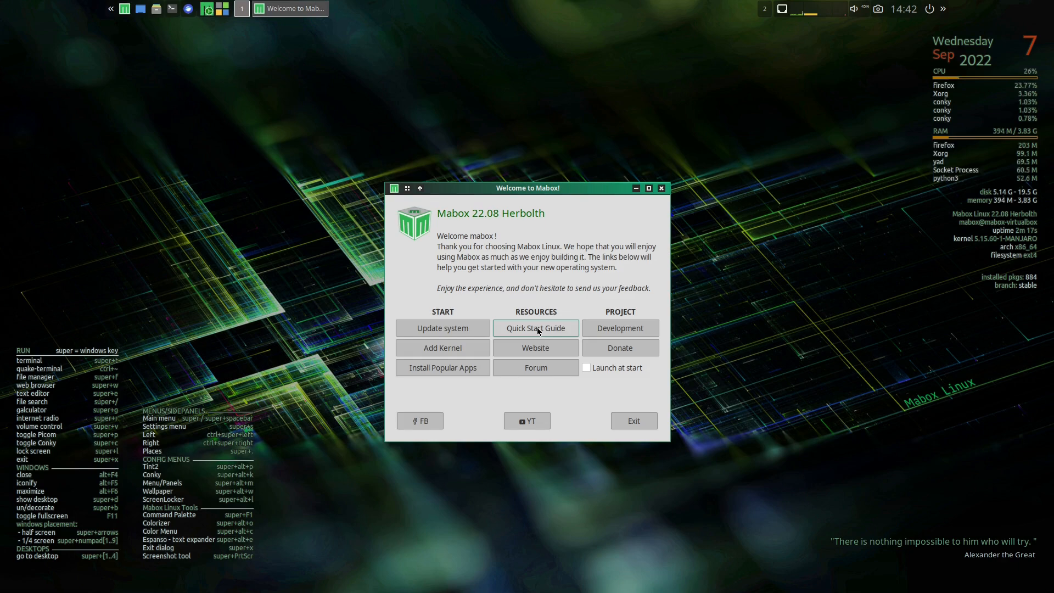
# - Launch the Quick Start Guide in Firefox, dismiss the ad and go to the manual's Mabox Tools page
pyautogui.click(535, 328)
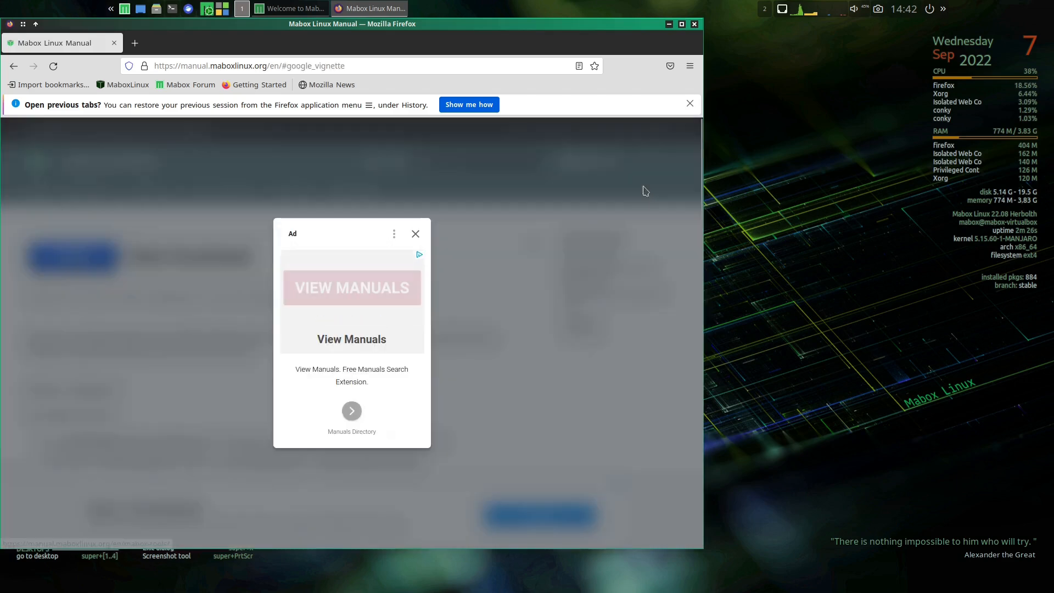
pyautogui.moveTo(360, 297)
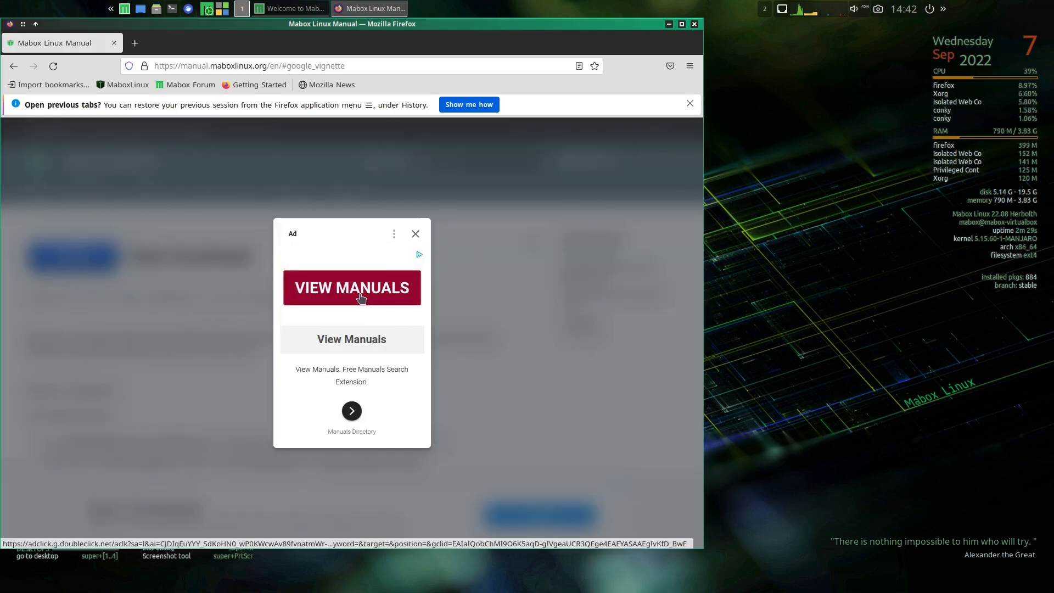
pyautogui.click(351, 288)
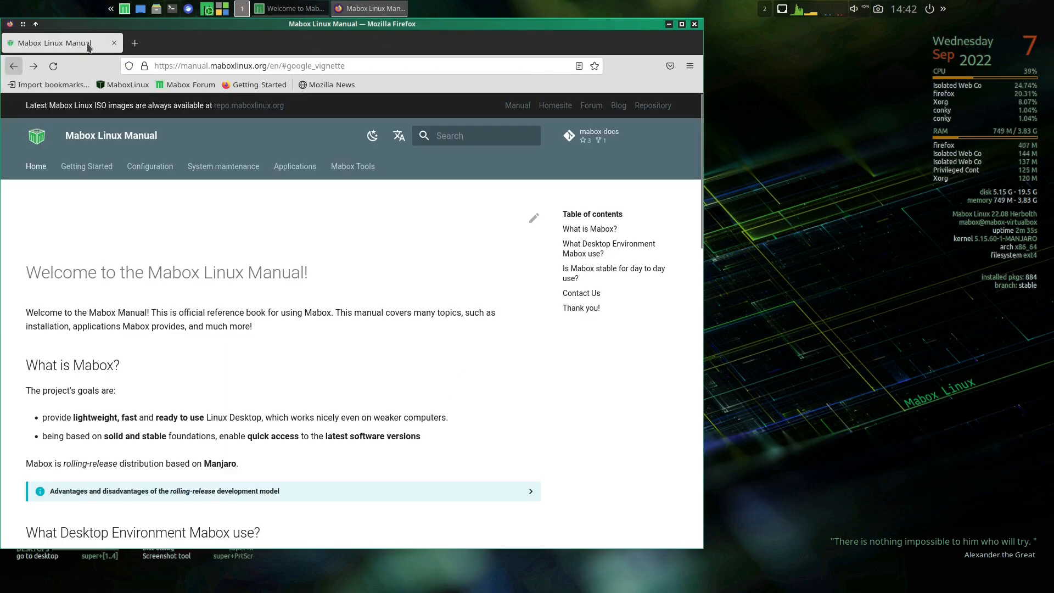
pyautogui.click(398, 135)
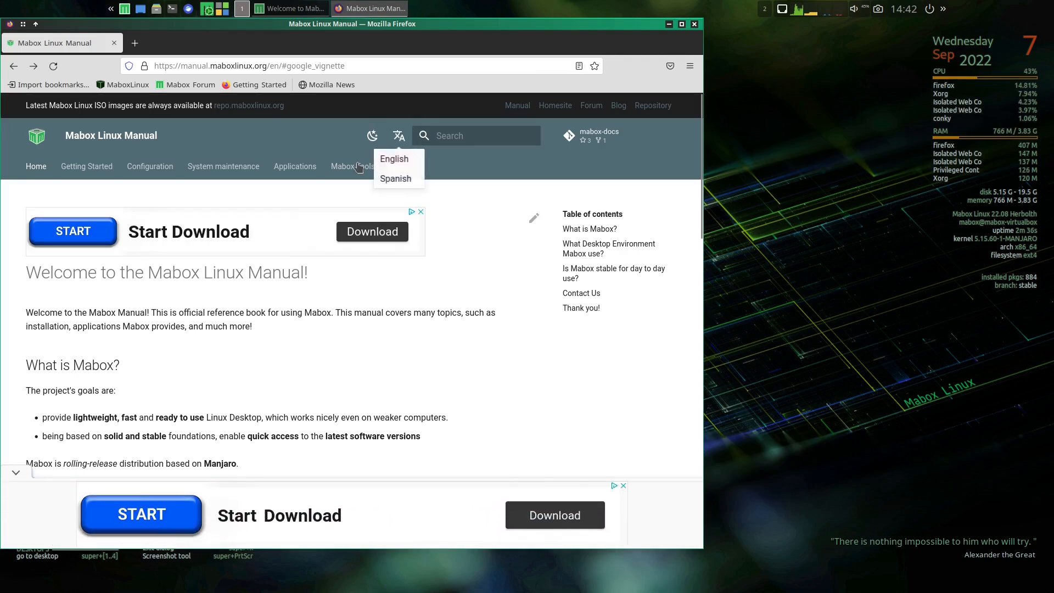
pyautogui.click(352, 166)
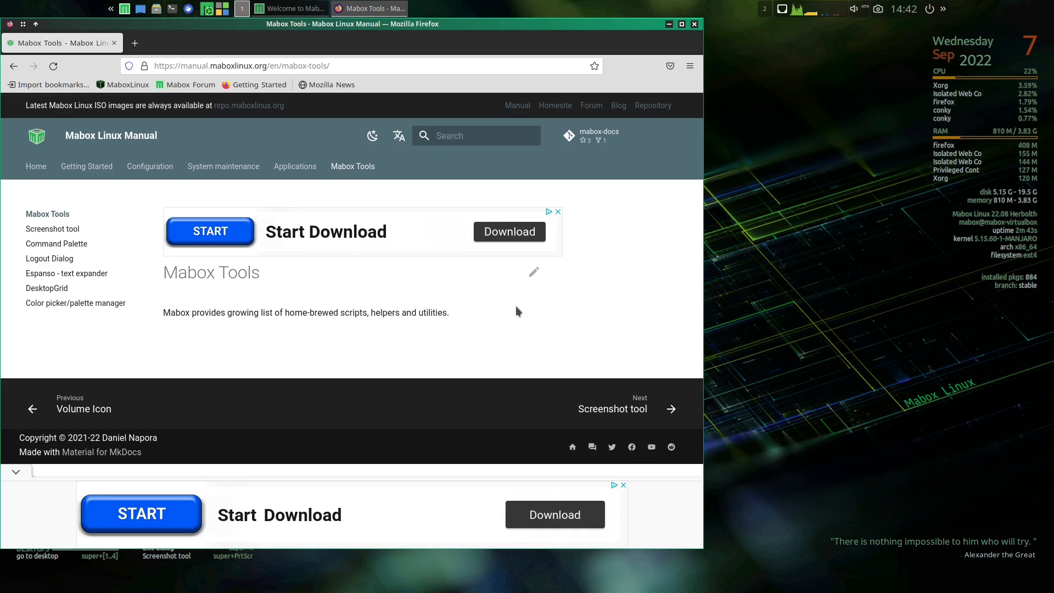
pyautogui.moveTo(561, 437)
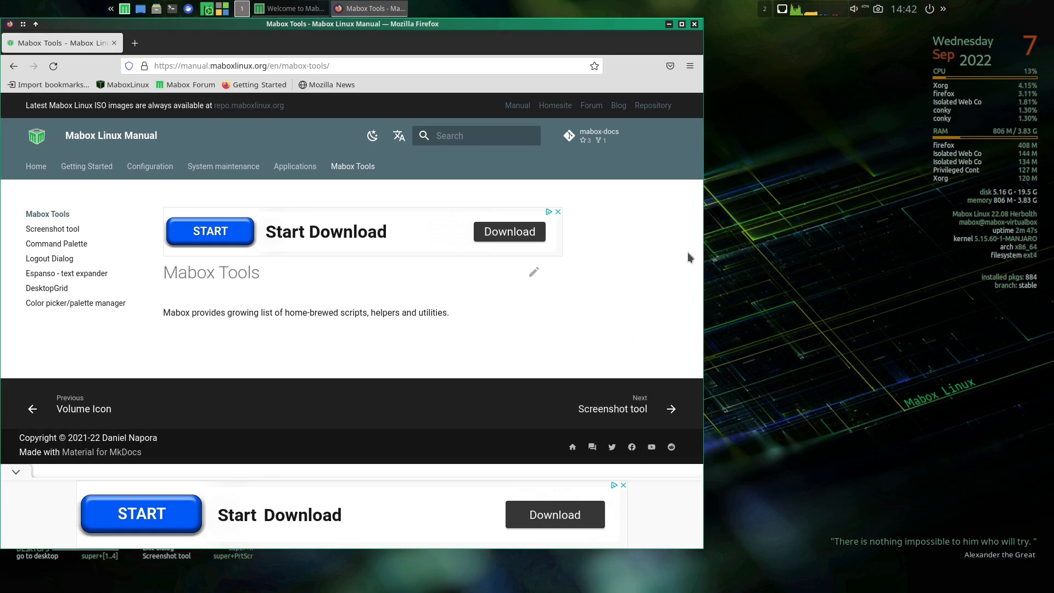
pyautogui.moveTo(639, 18)
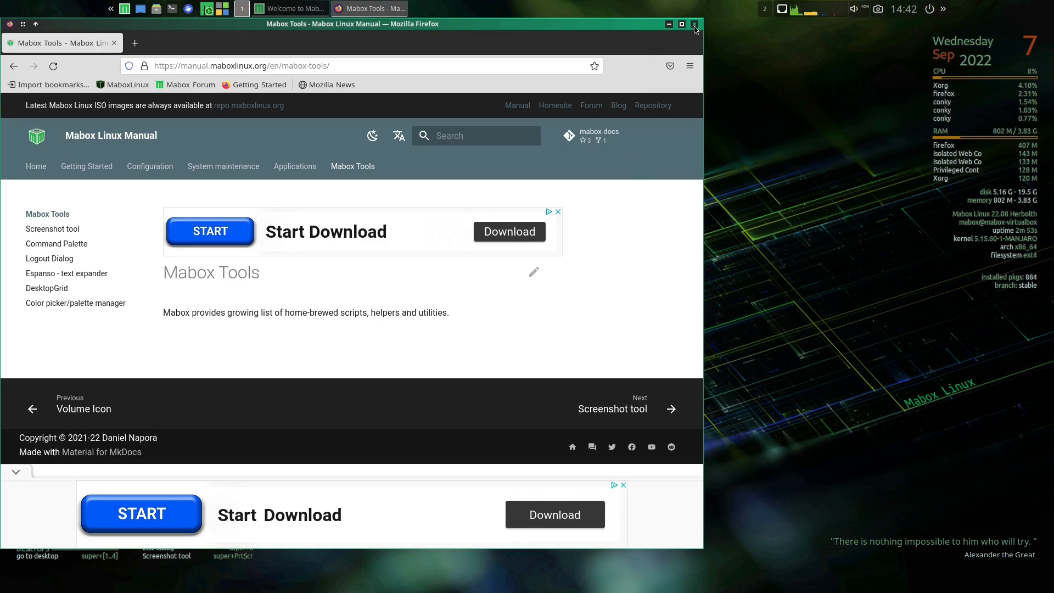
# - Close the Firefox manual window, leaving the Welcome to Mabox dialog
pyautogui.click(695, 24)
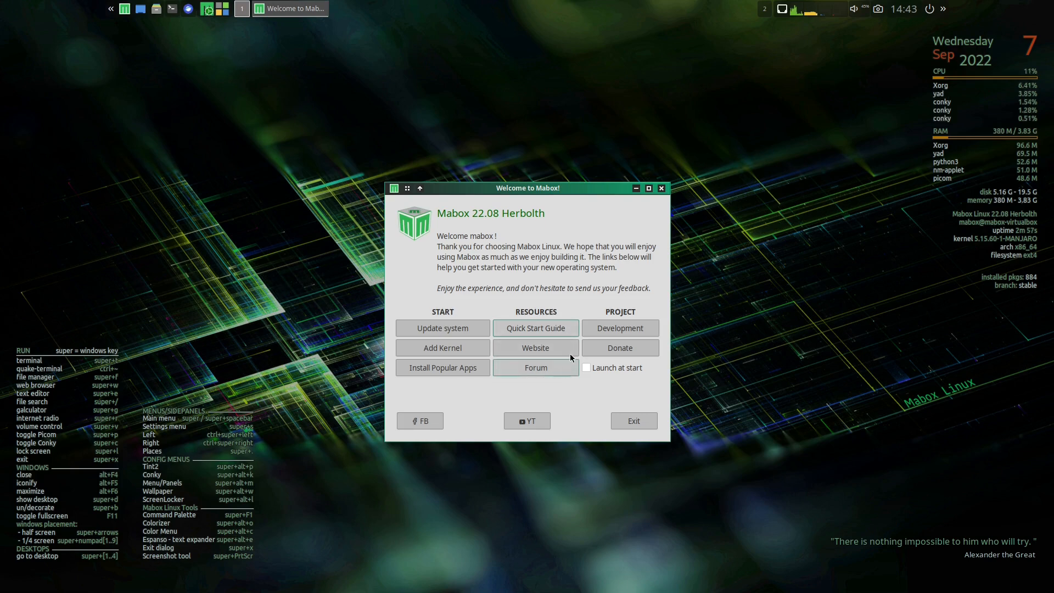
pyautogui.moveTo(658, 372)
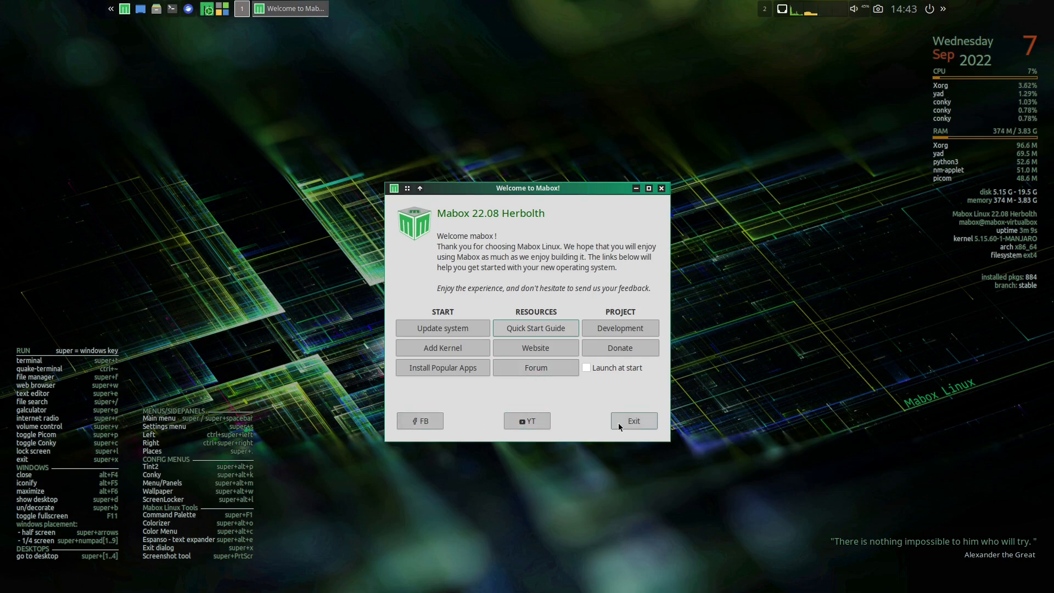
pyautogui.click(633, 421)
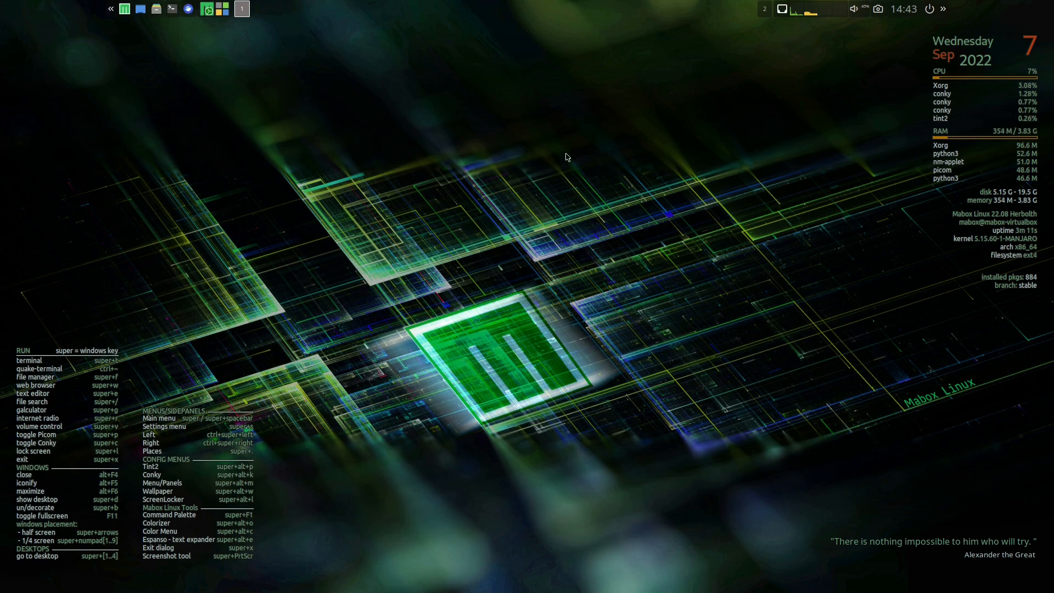
pyautogui.moveTo(379, 167)
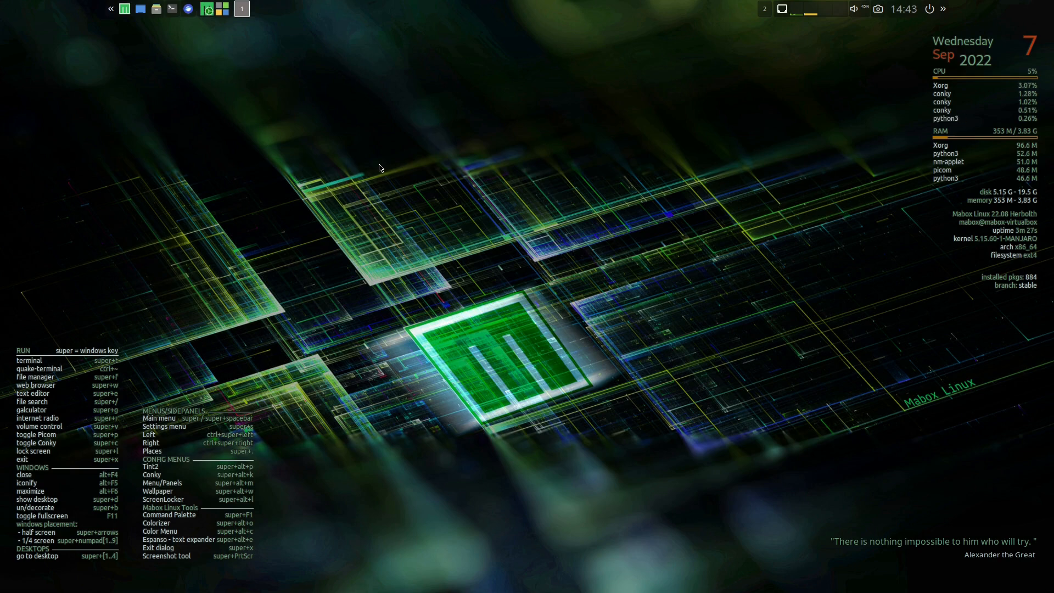
pyautogui.moveTo(526, 114)
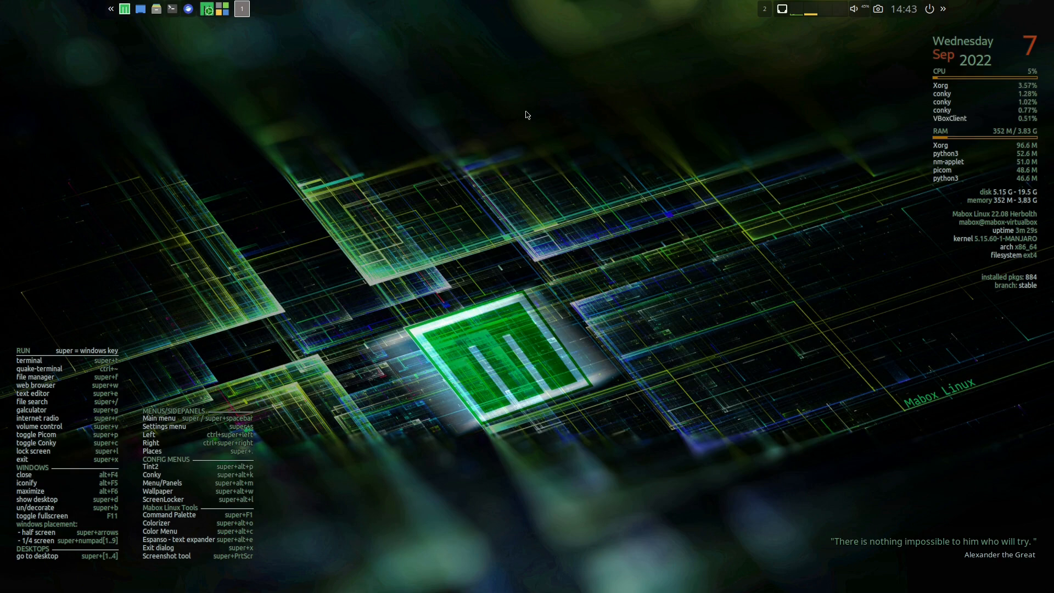
pyautogui.moveTo(449, 218)
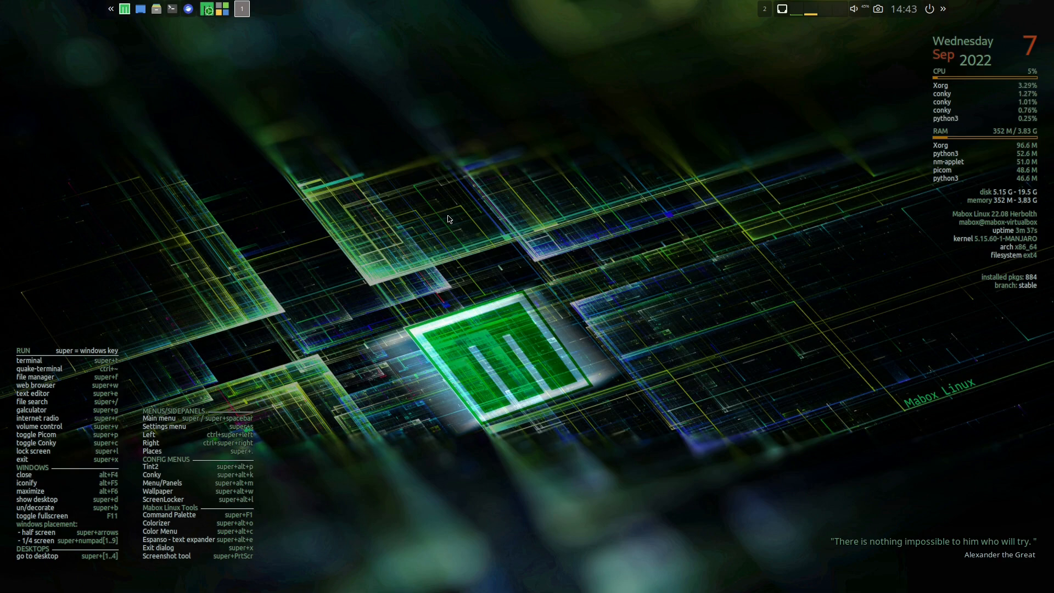
pyautogui.moveTo(472, 193)
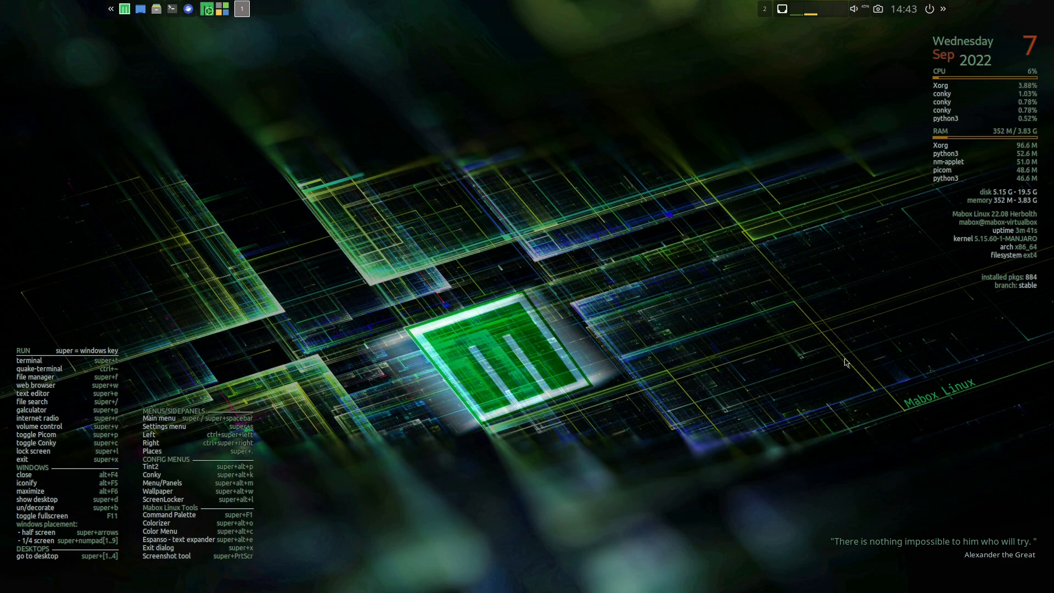
pyautogui.moveTo(751, 384)
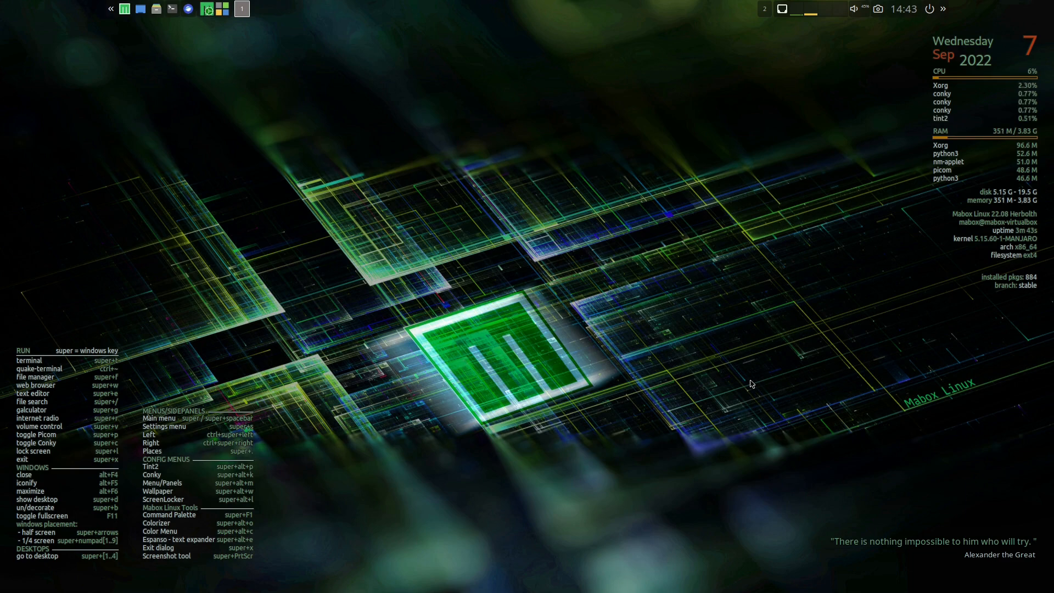
pyautogui.moveTo(743, 380)
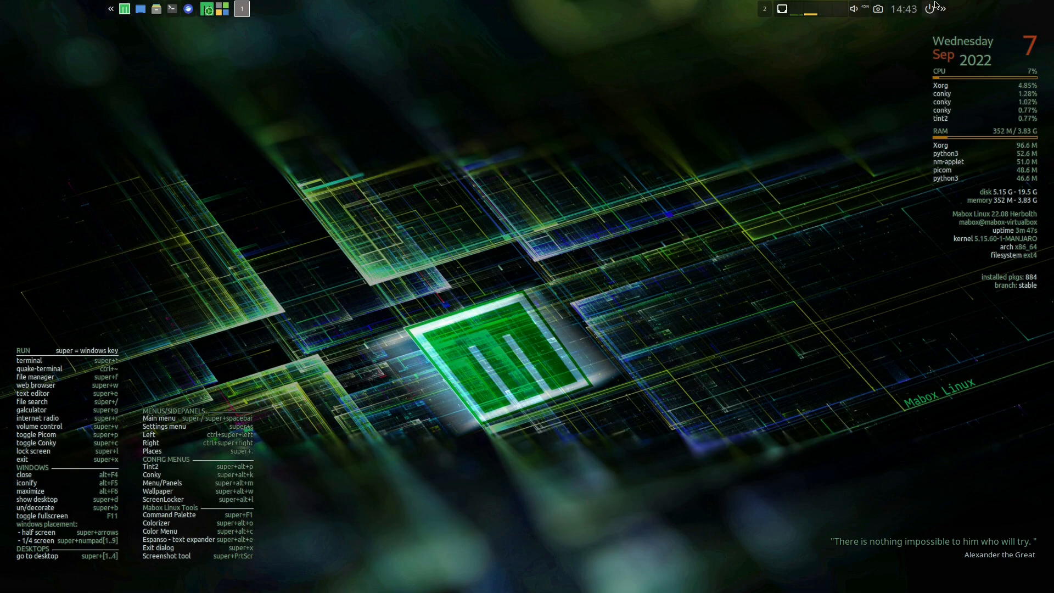
pyautogui.click(929, 9)
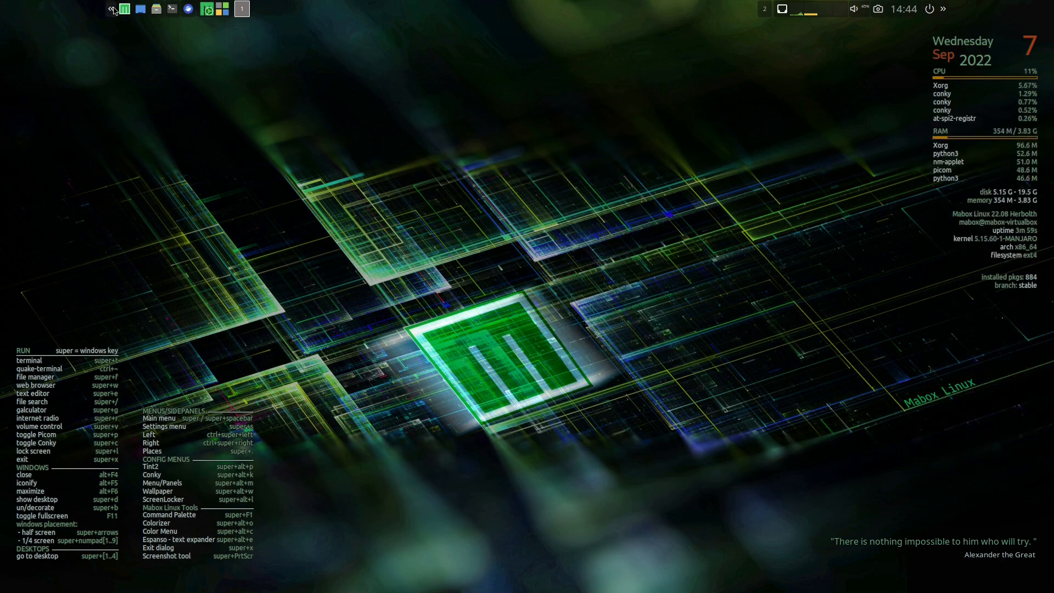
pyautogui.click(110, 8)
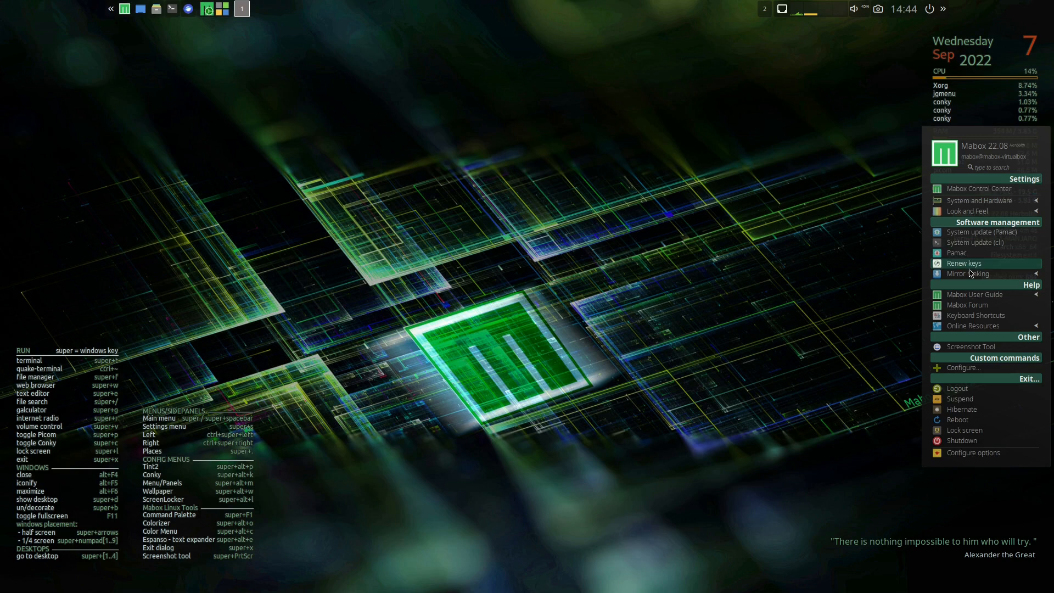
pyautogui.moveTo(968, 274)
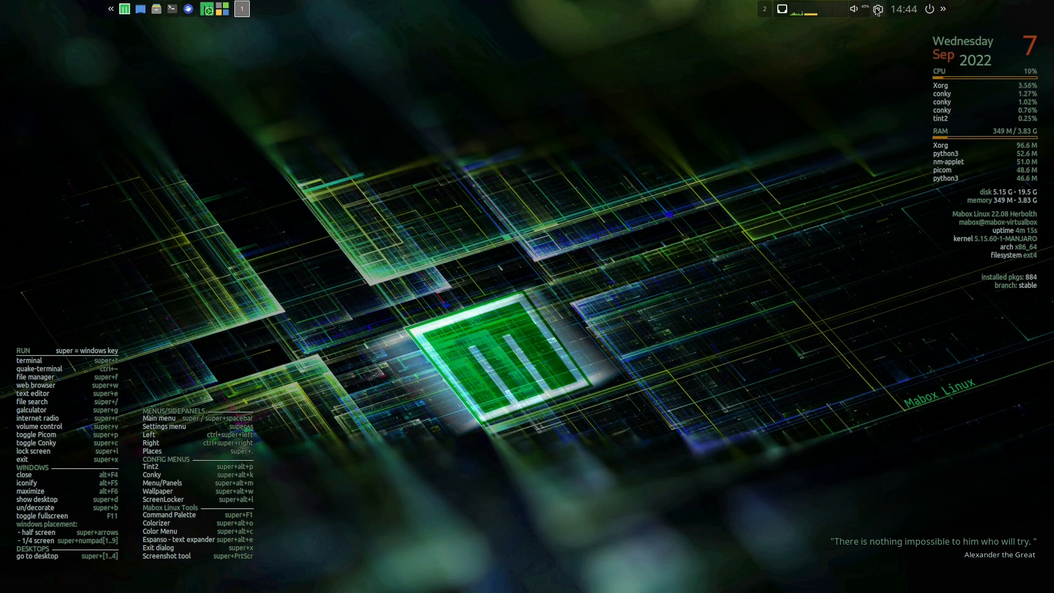
pyautogui.moveTo(877, 9)
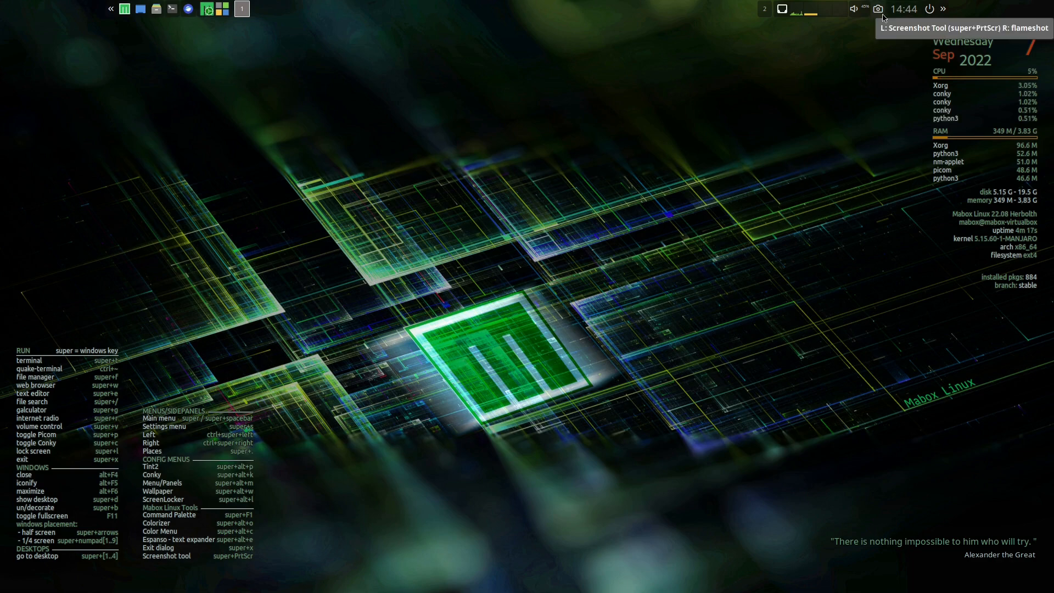
pyautogui.moveTo(831, 13)
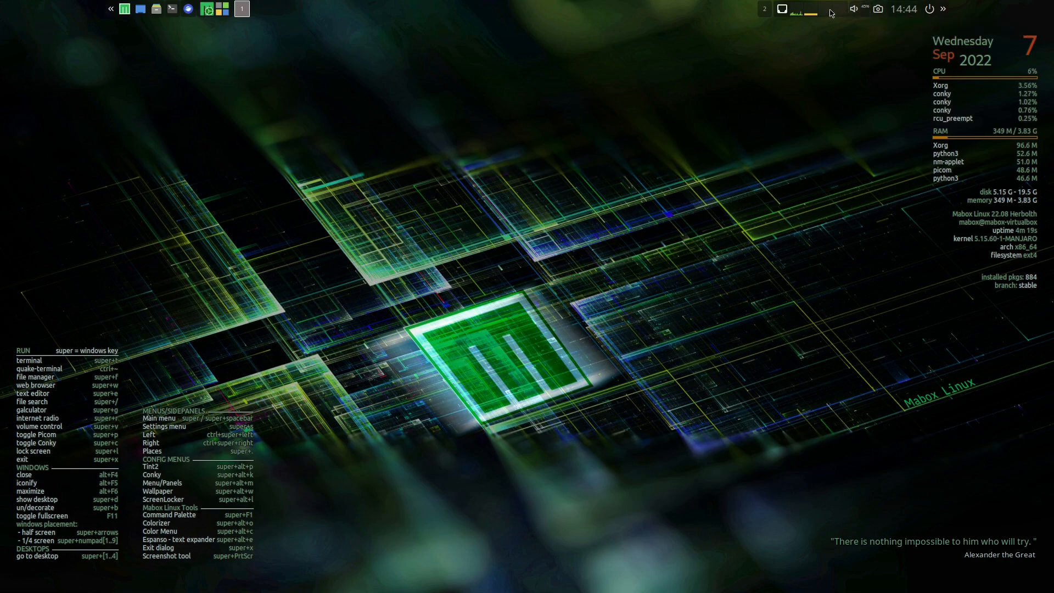
pyautogui.moveTo(797, 10)
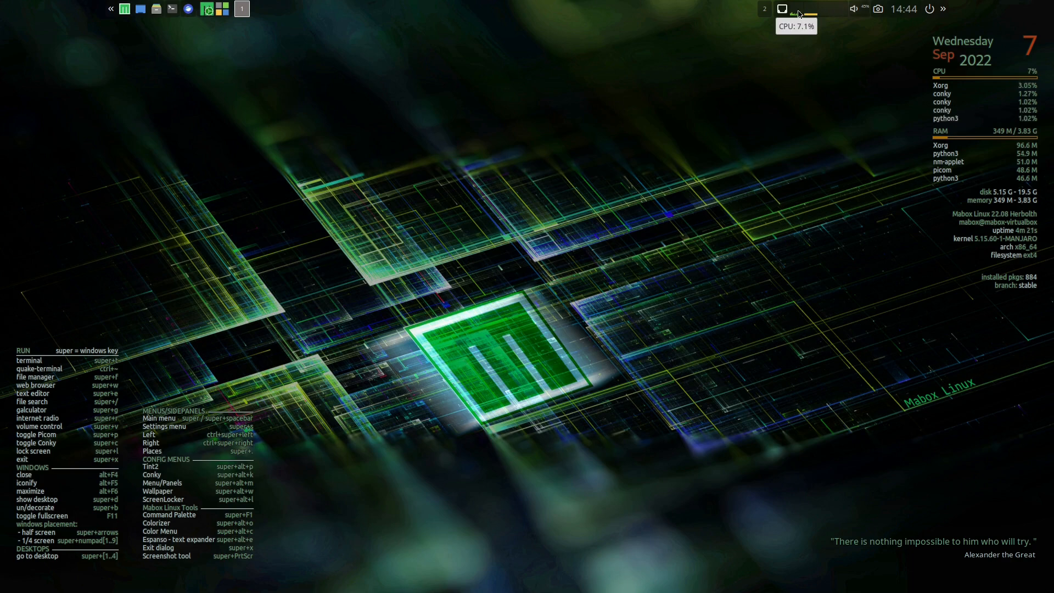
pyautogui.moveTo(810, 11)
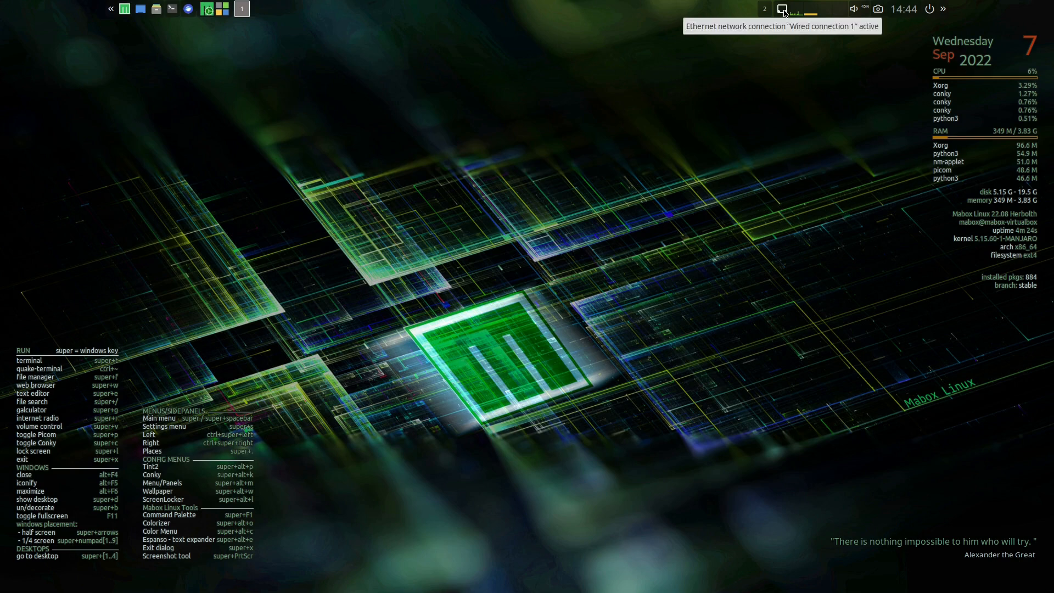
pyautogui.moveTo(556, 215)
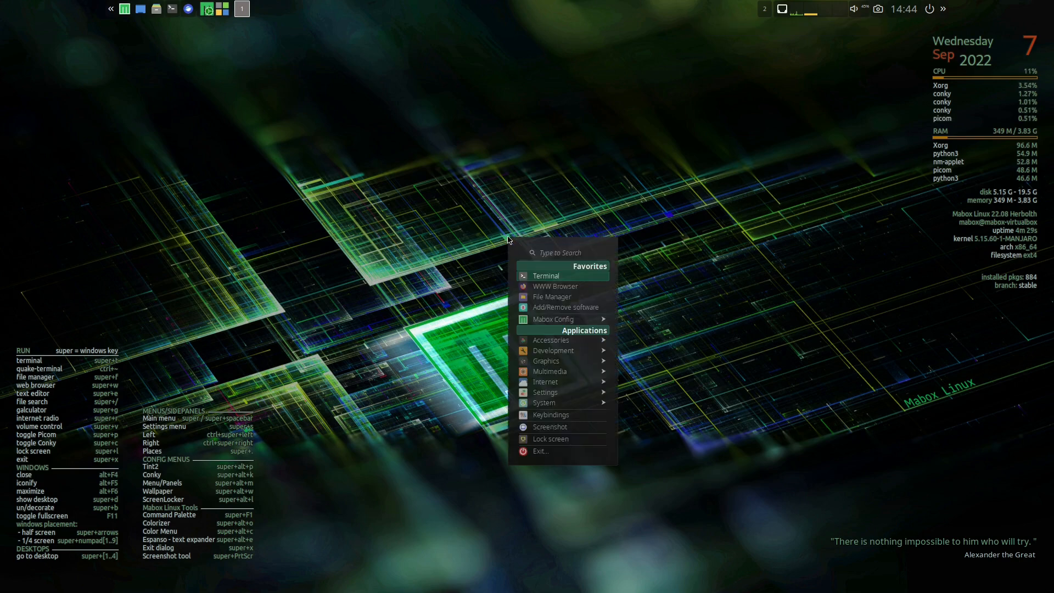
pyautogui.moveTo(569, 311)
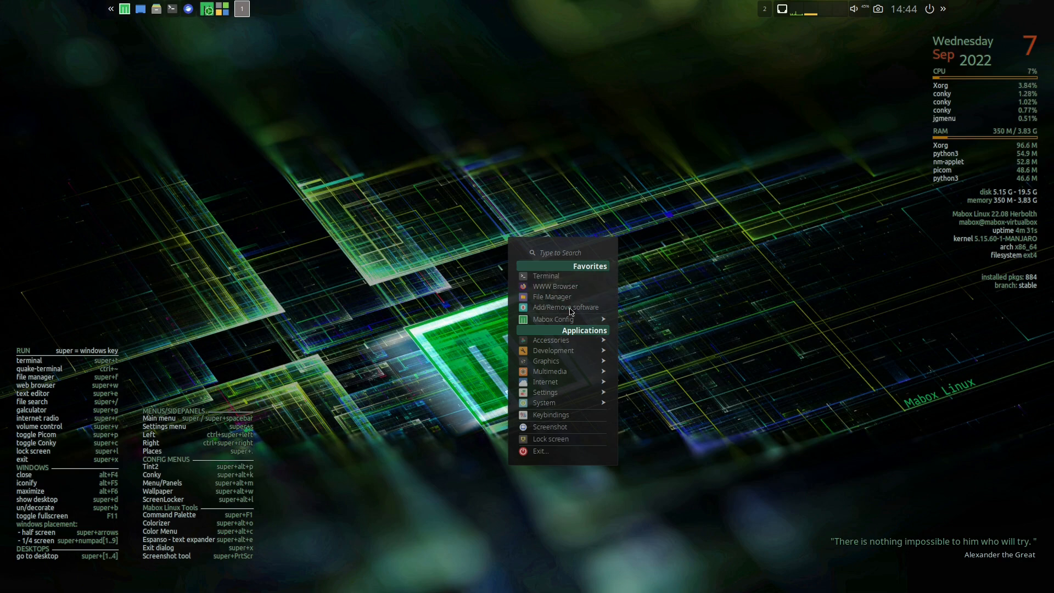
pyautogui.moveTo(556, 286)
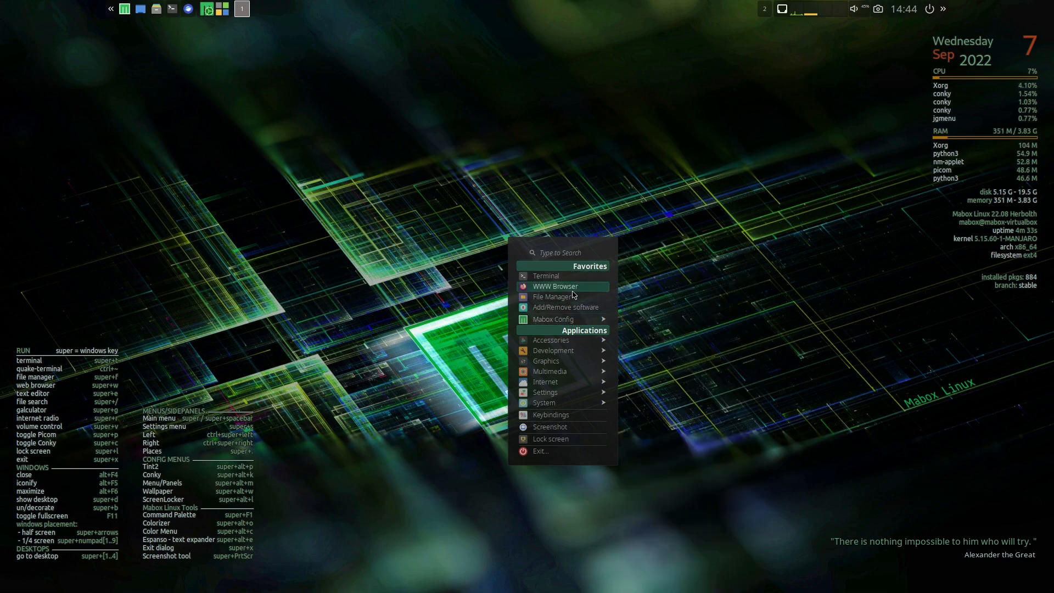
pyautogui.moveTo(546, 275)
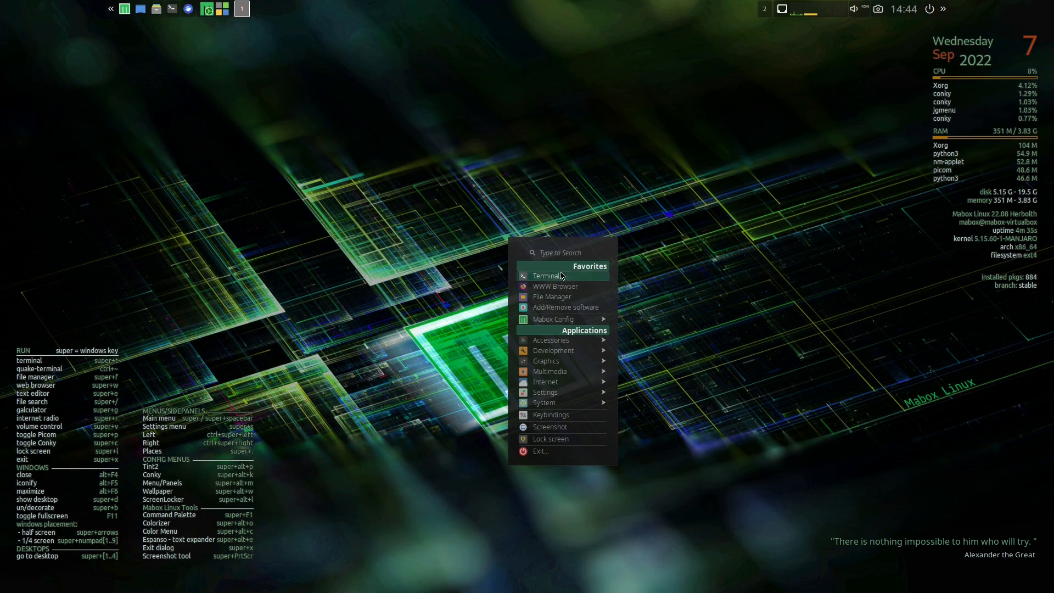
pyautogui.moveTo(550, 339)
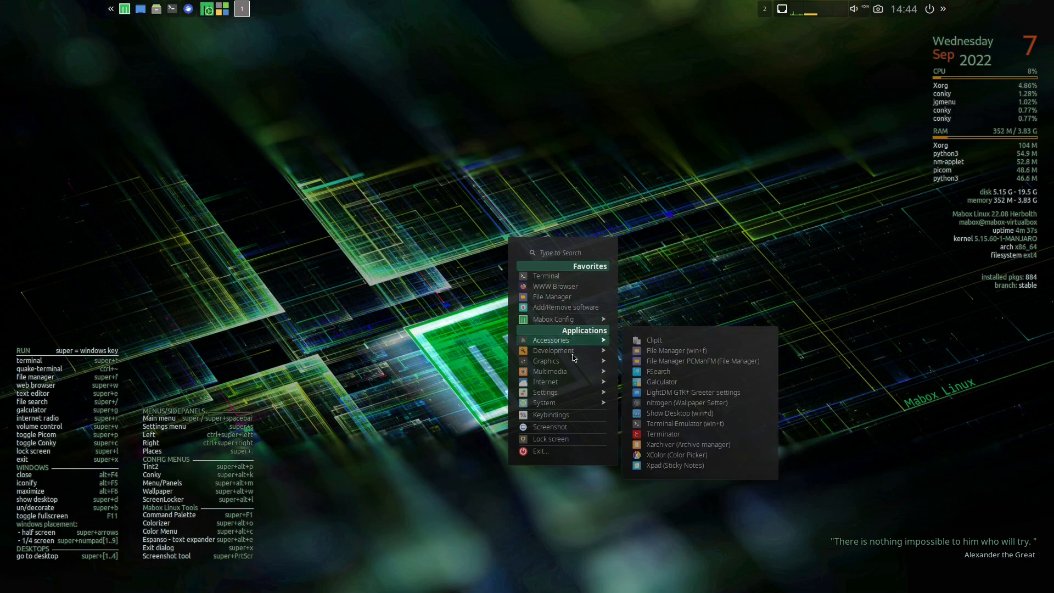
pyautogui.moveTo(550, 438)
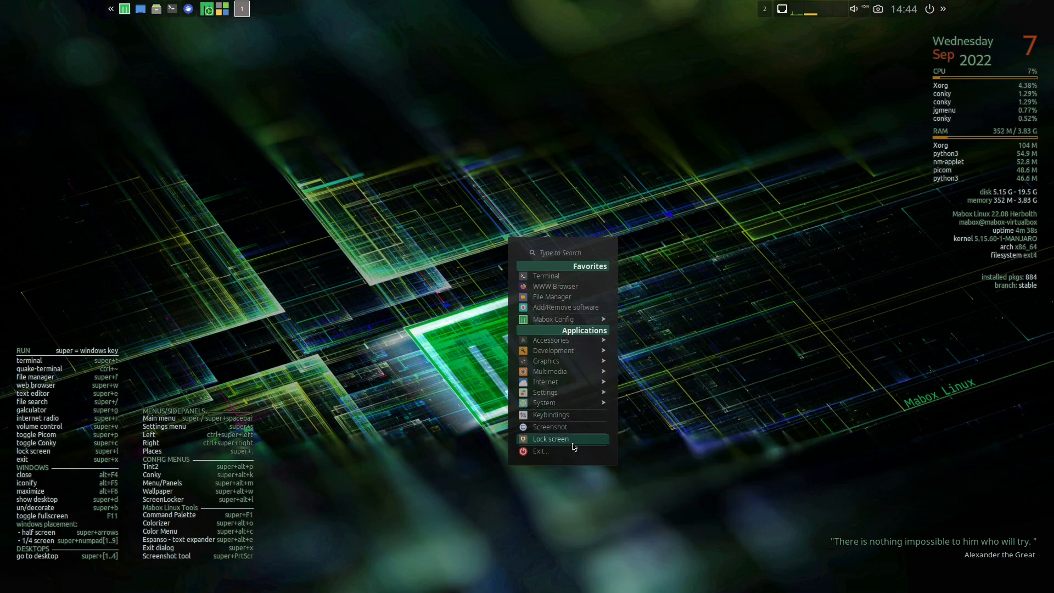
pyautogui.moveTo(562, 403)
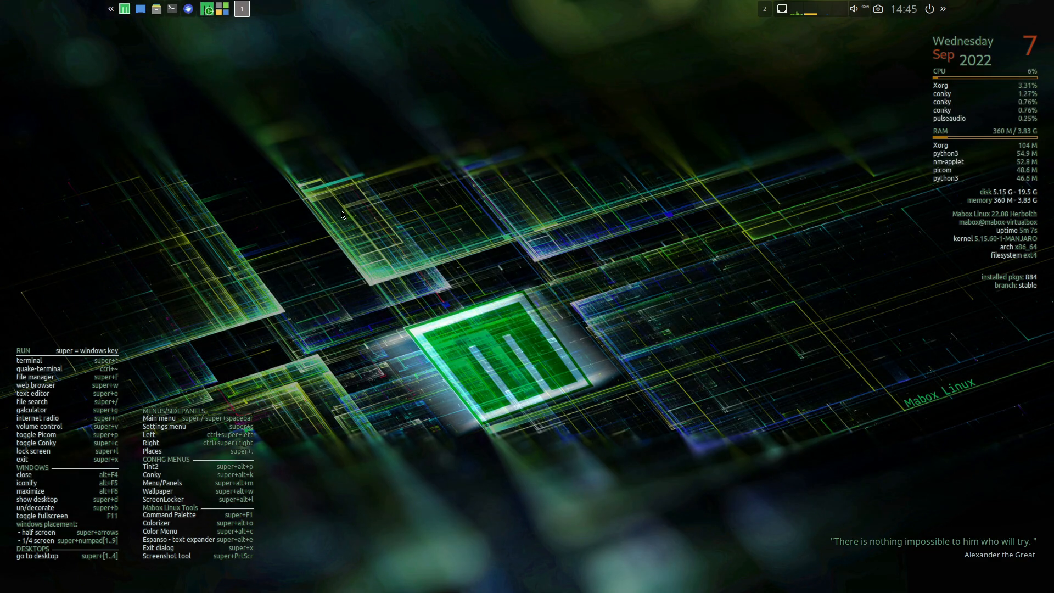
pyautogui.moveTo(291, 224)
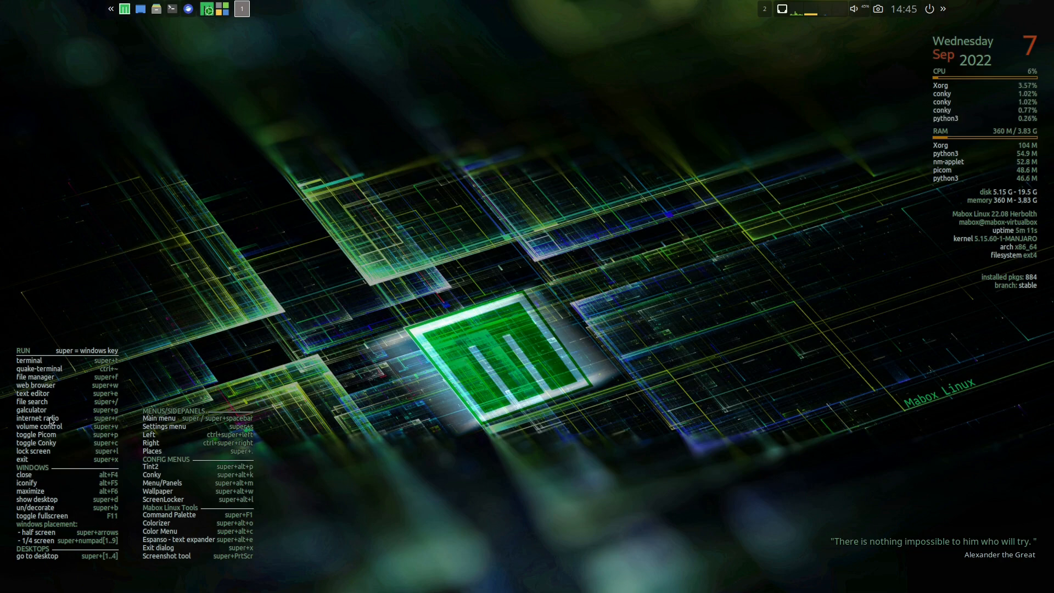
pyautogui.moveTo(47, 451)
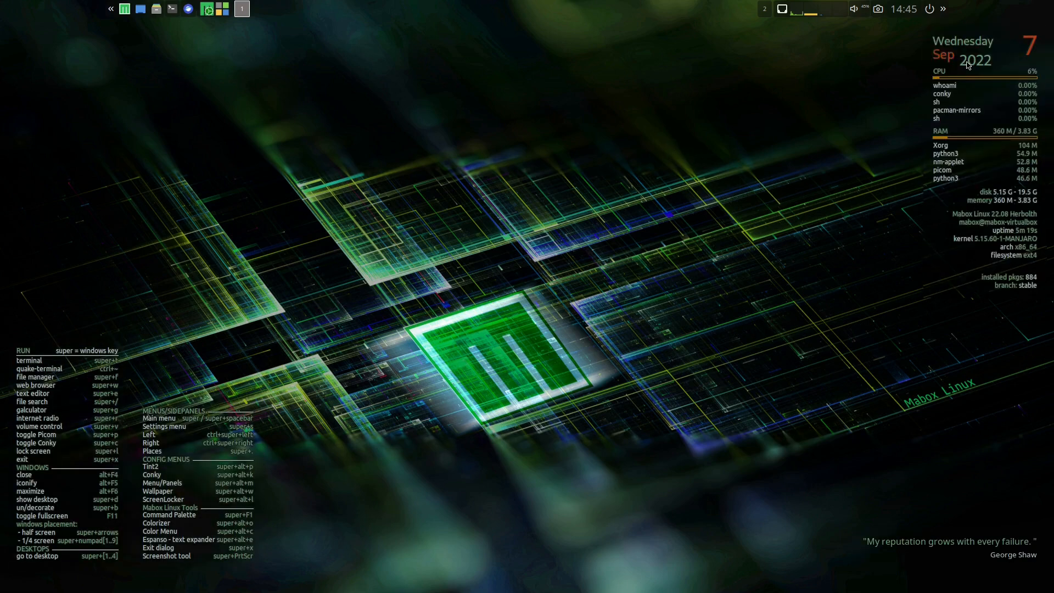
pyautogui.moveTo(878, 117)
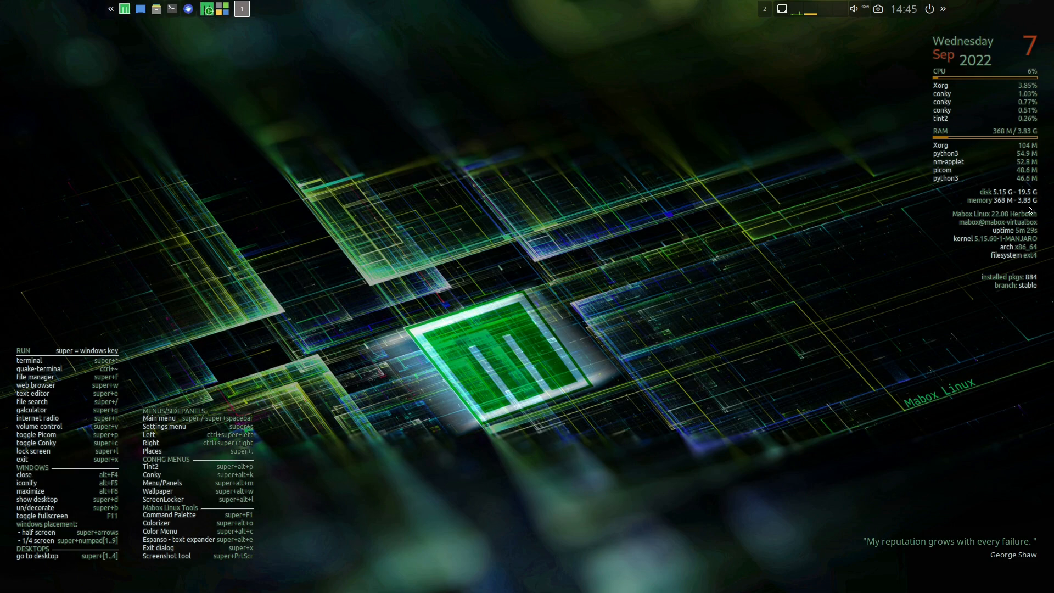
pyautogui.moveTo(89, 333)
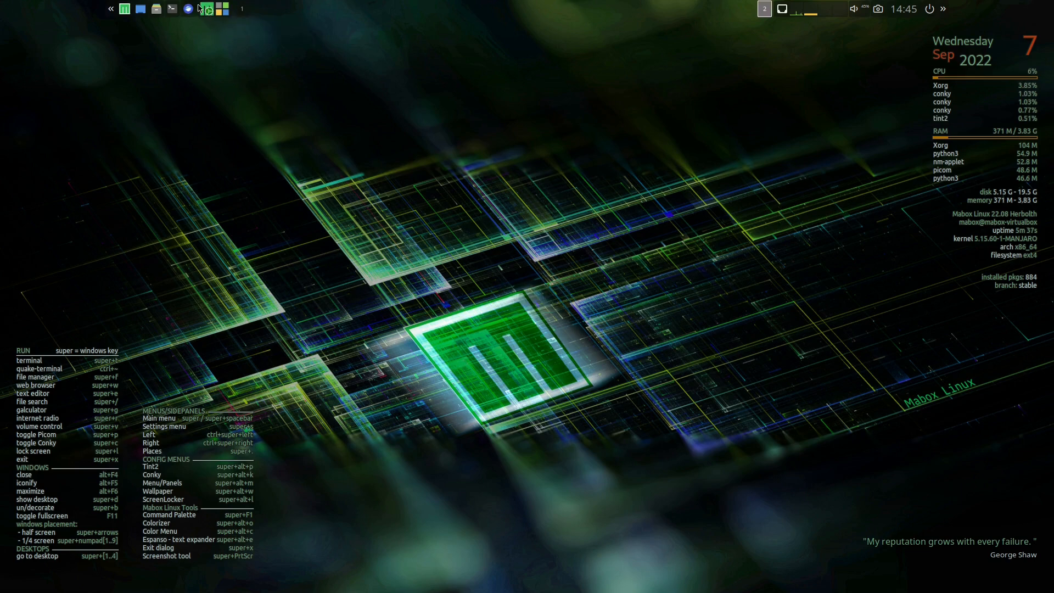
# - Launch the Control Center, move it aside and browse its Menu/SidePanels, Look and Feel, Colorizer and Conky pages
pyautogui.click(207, 8)
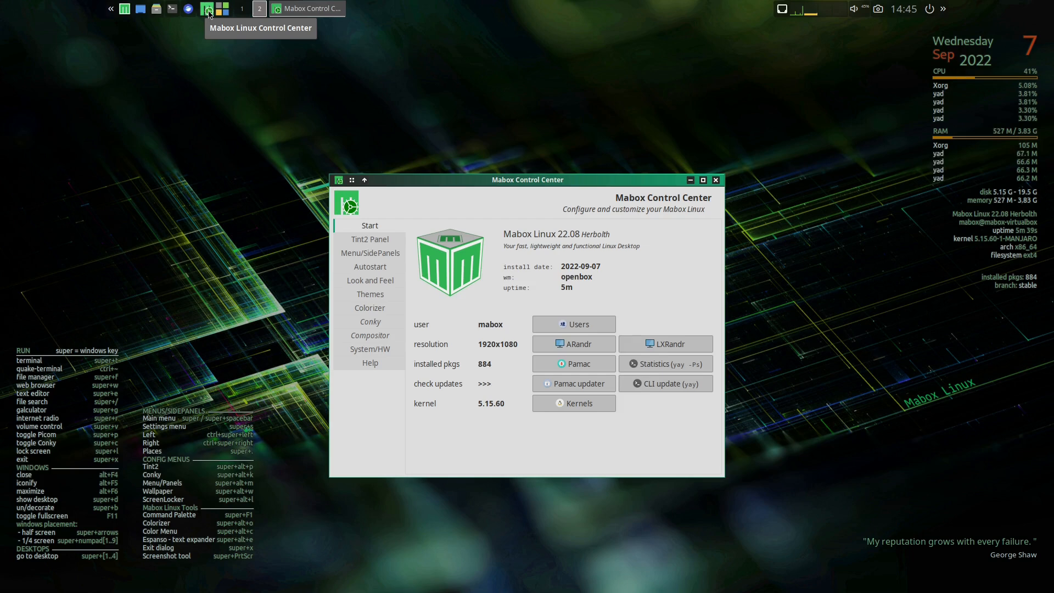
pyautogui.moveTo(528, 179); pyautogui.dragTo(659, 153)
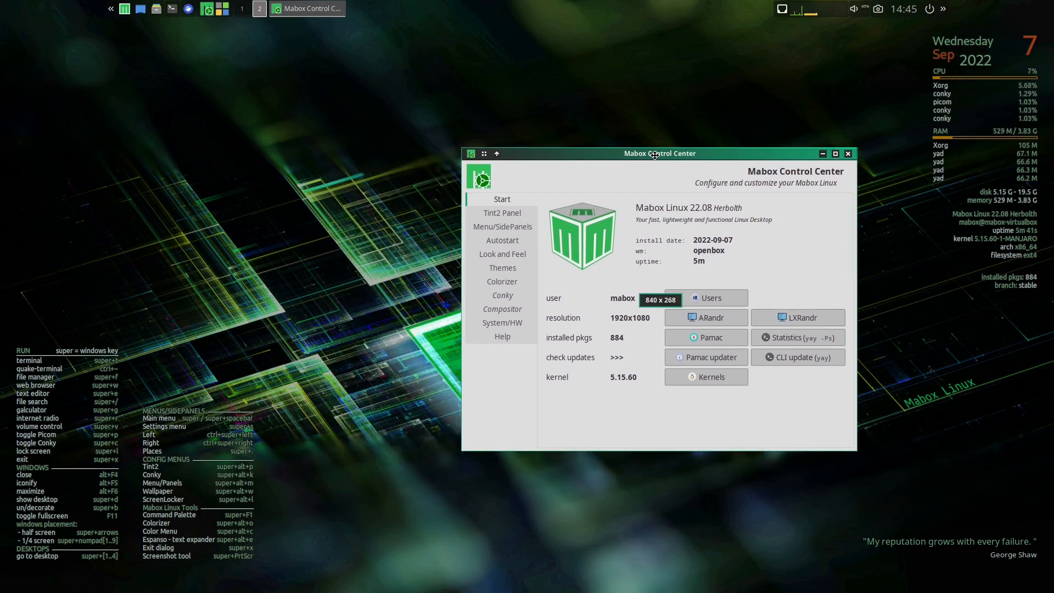
pyautogui.click(502, 226)
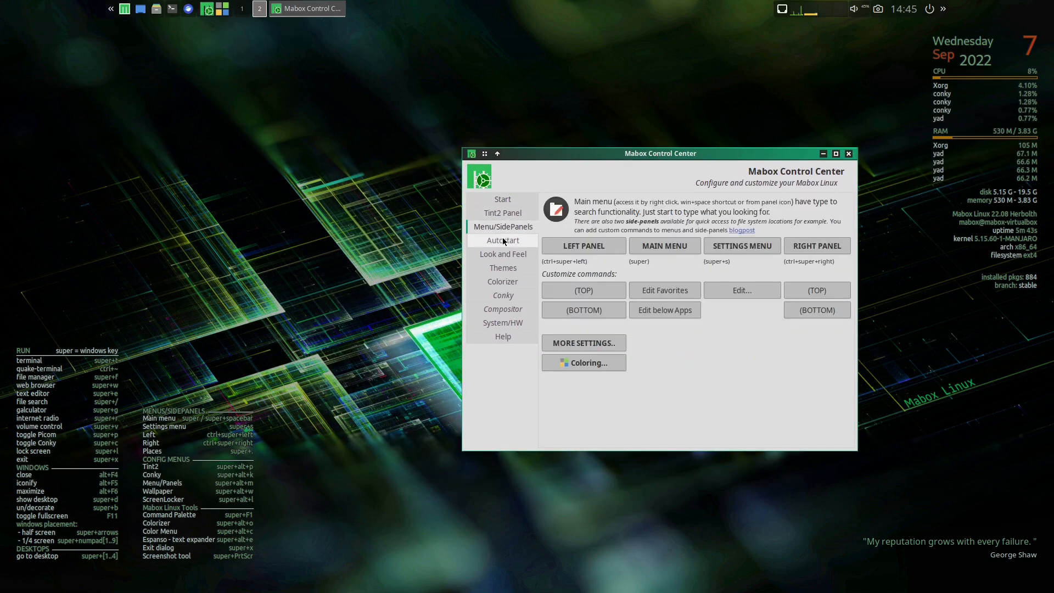
pyautogui.click(503, 254)
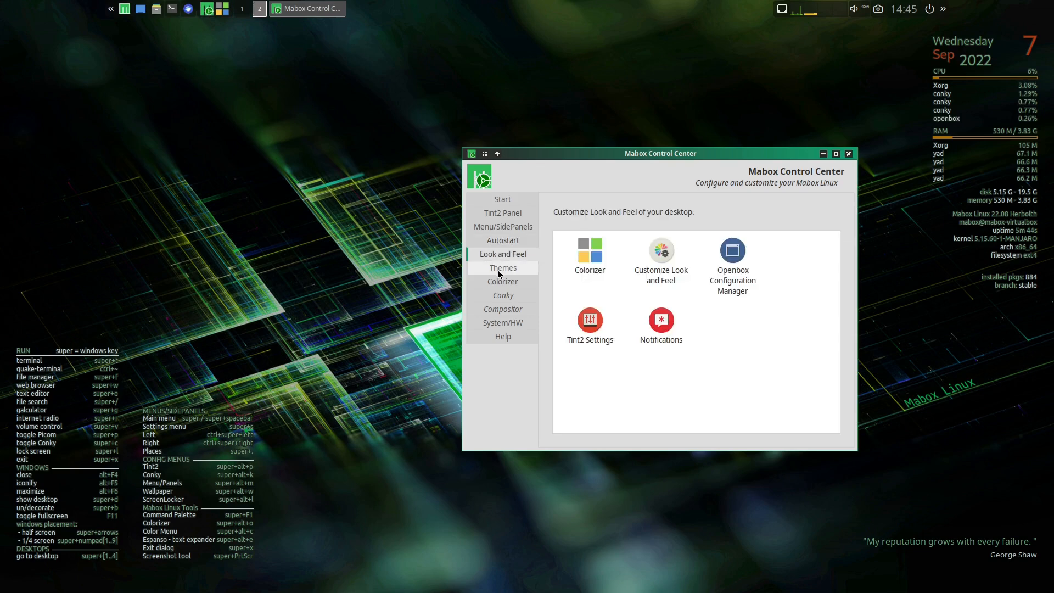
pyautogui.click(502, 281)
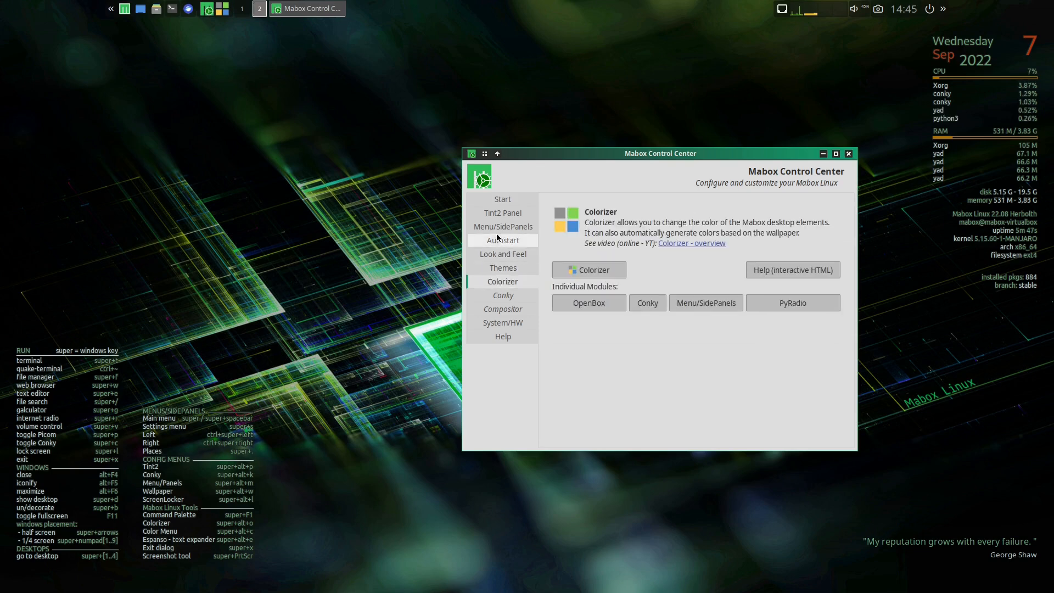
pyautogui.click(501, 295)
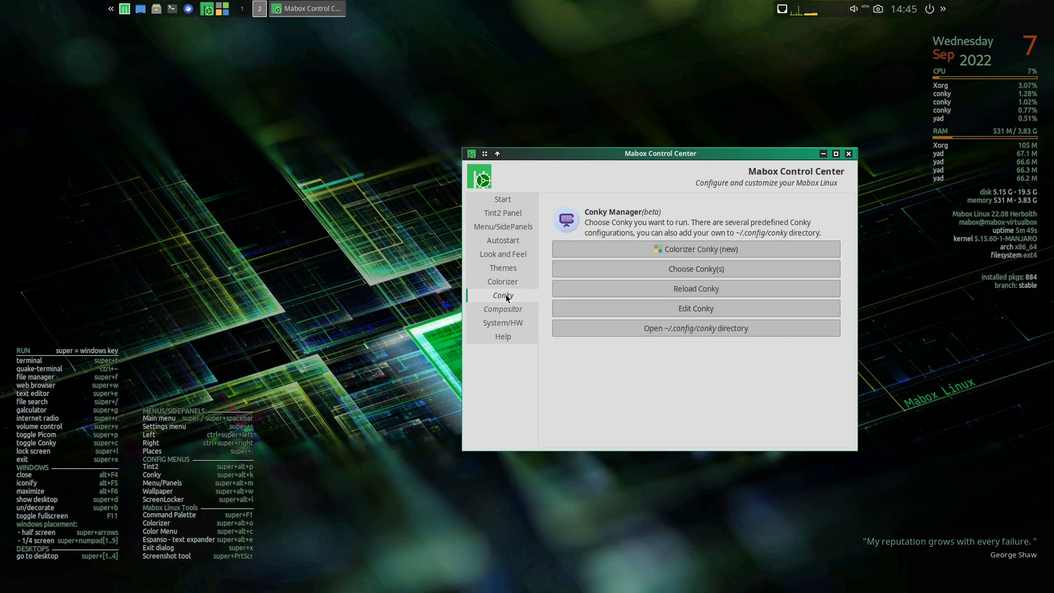
pyautogui.click(502, 309)
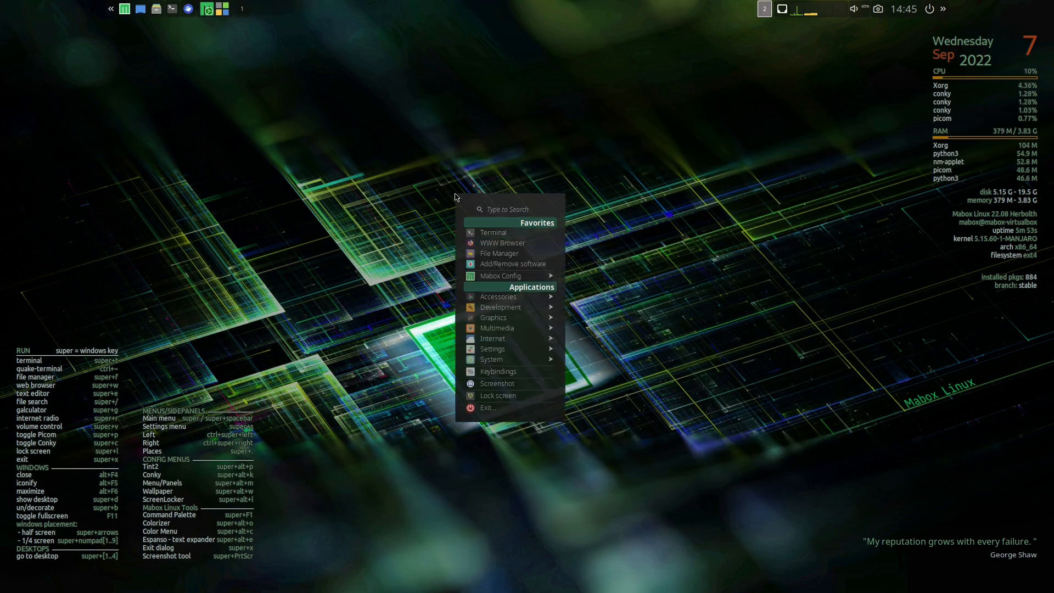
pyautogui.moveTo(491, 359)
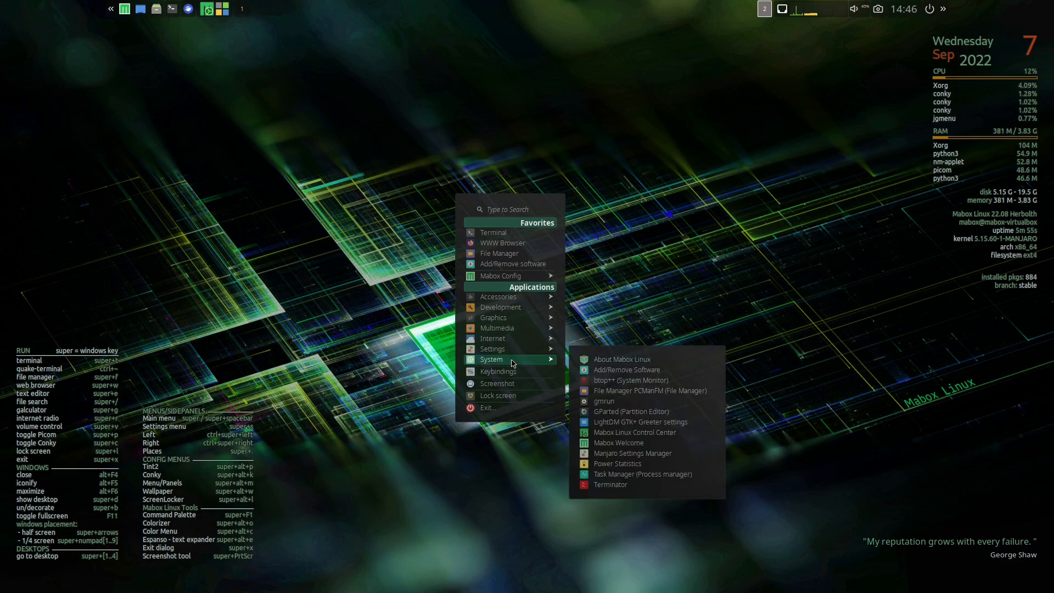
pyautogui.moveTo(492, 349)
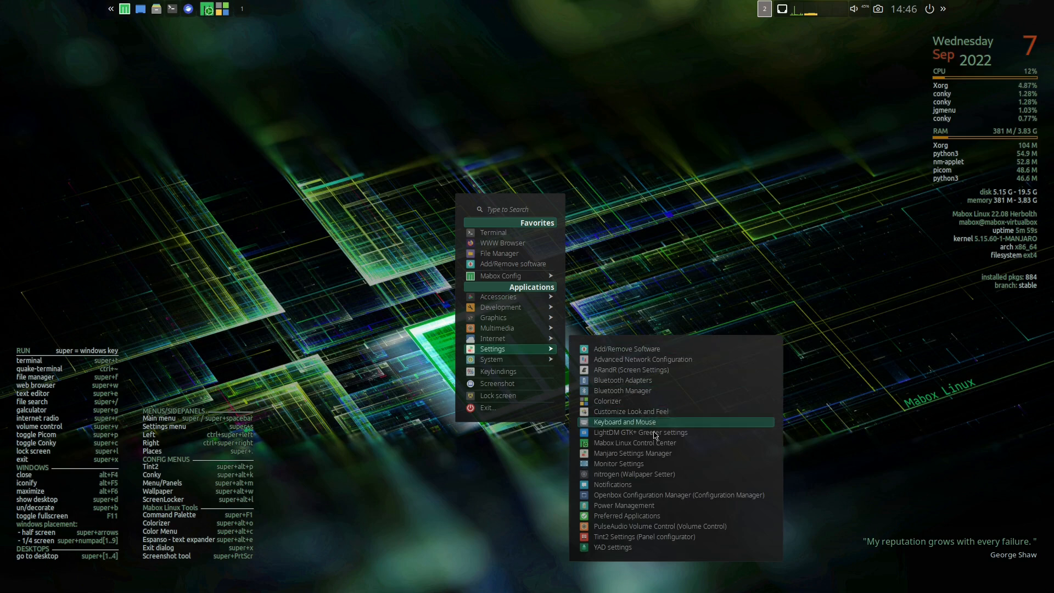
pyautogui.moveTo(634, 442)
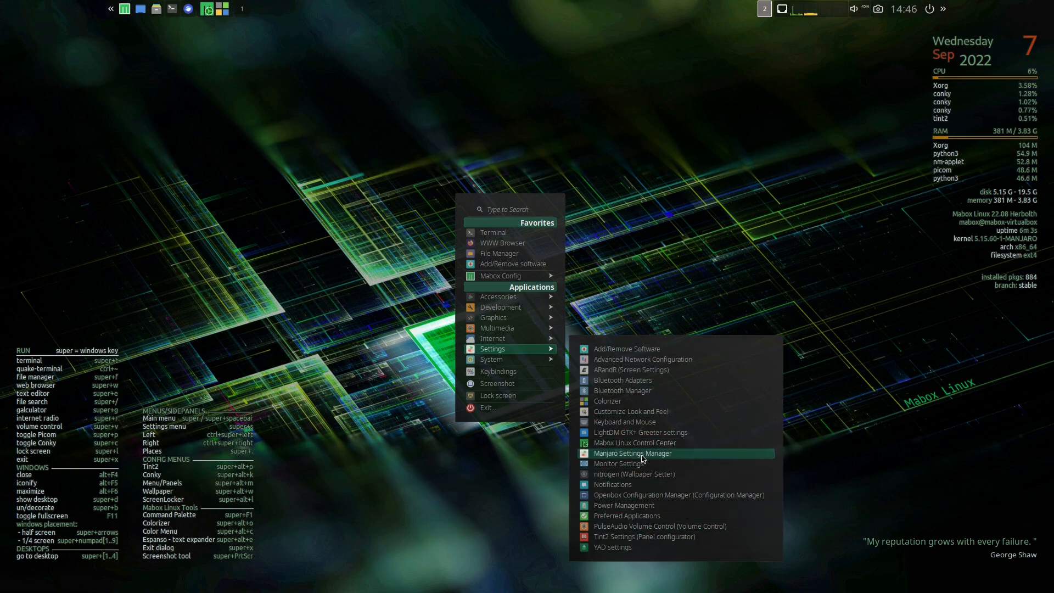
# - Close the open desktop root menu
pyautogui.click(632, 453)
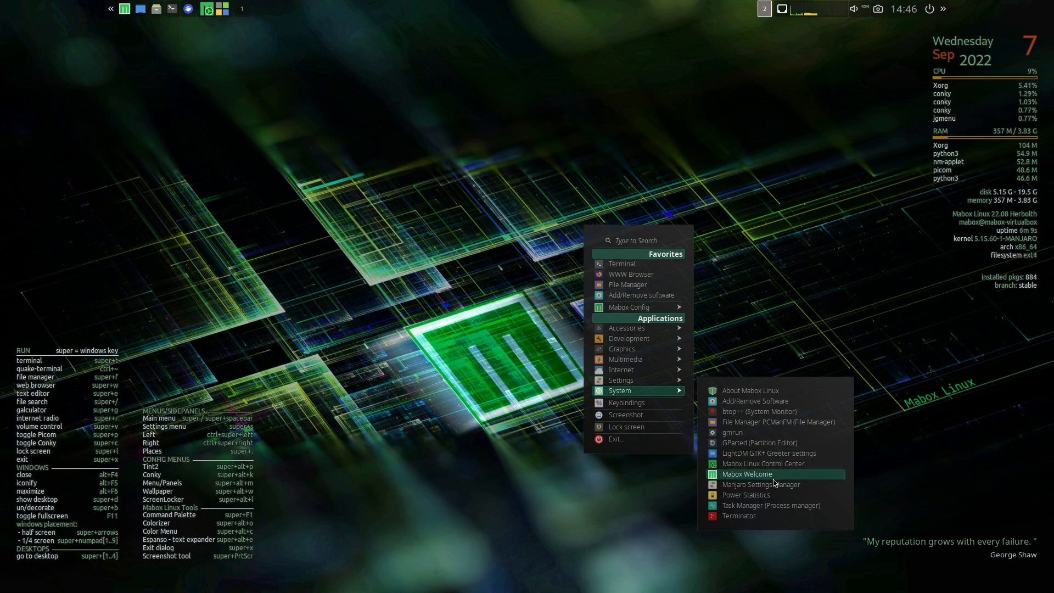
pyautogui.moveTo(772, 505)
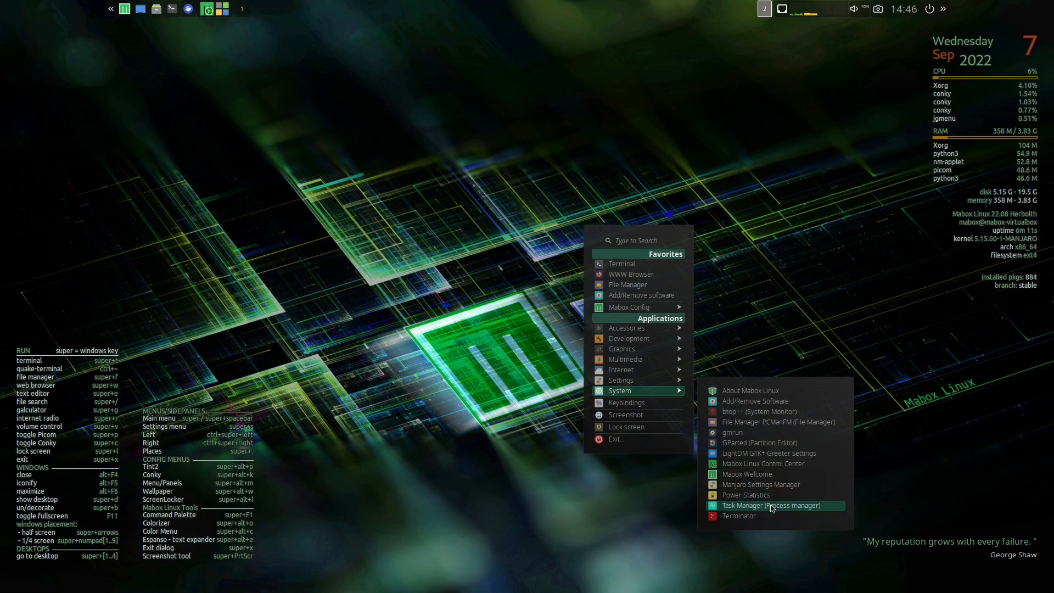
pyautogui.moveTo(763, 440)
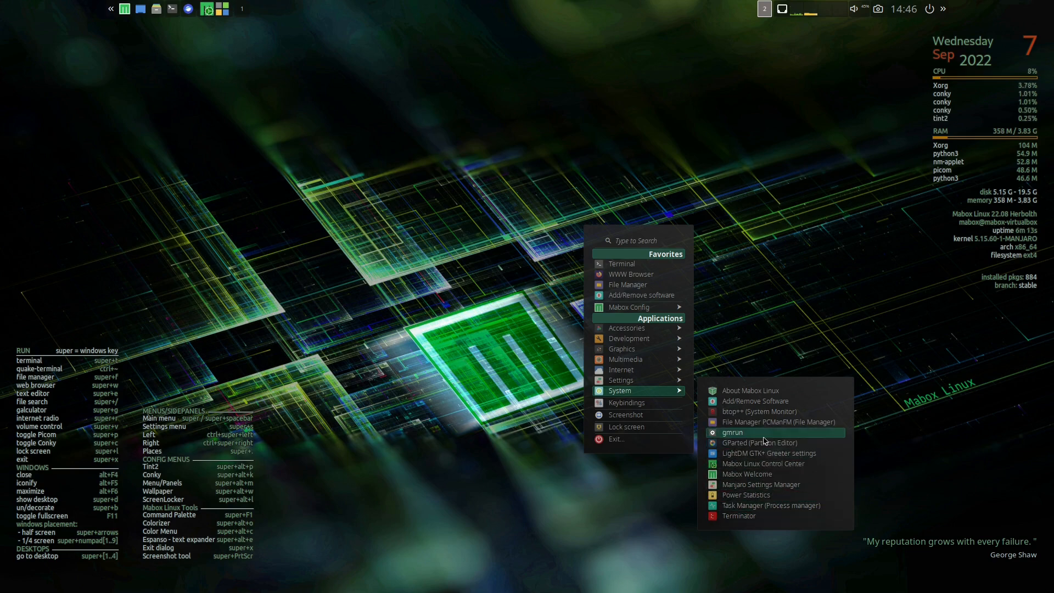
pyautogui.moveTo(760, 412)
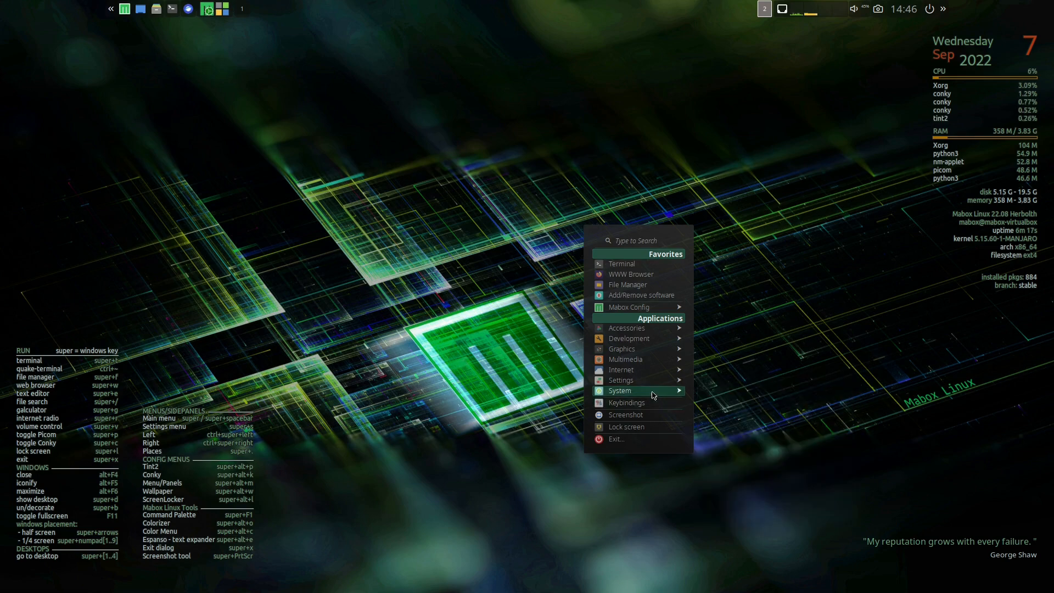
pyautogui.moveTo(621, 380)
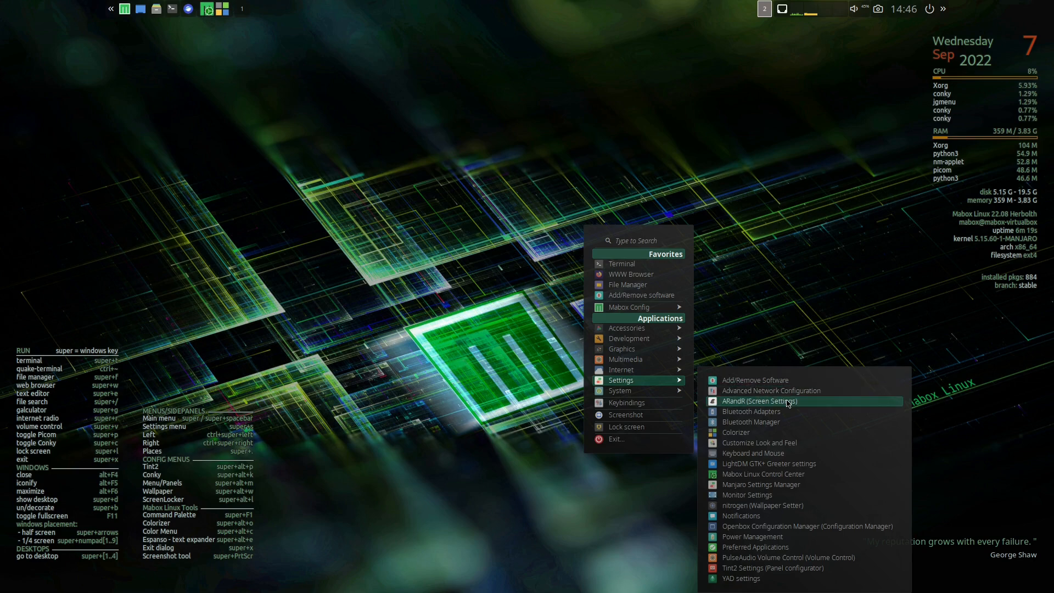
pyautogui.moveTo(786, 485)
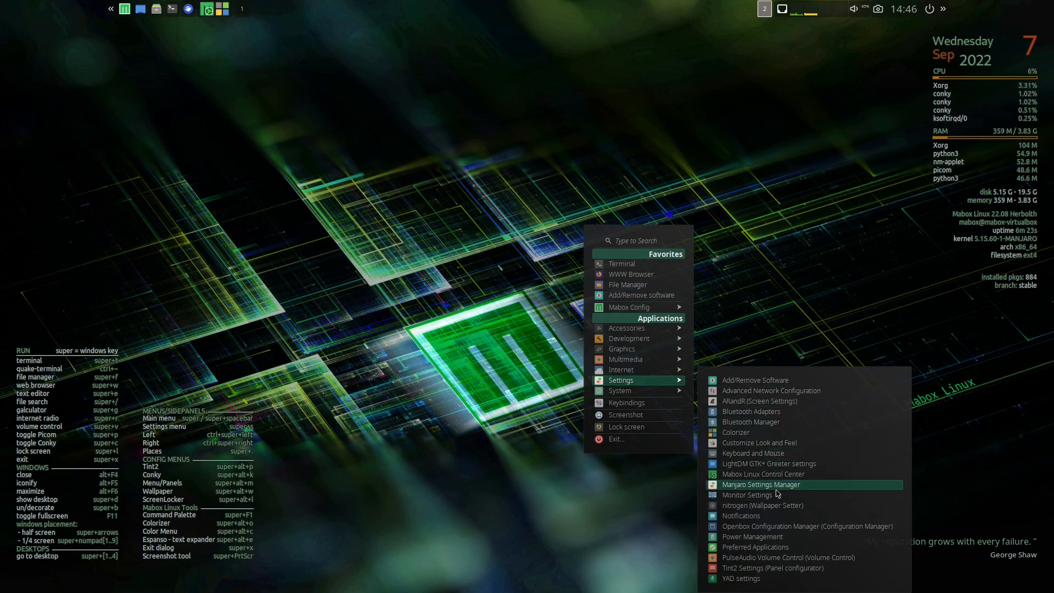
pyautogui.moveTo(779, 530)
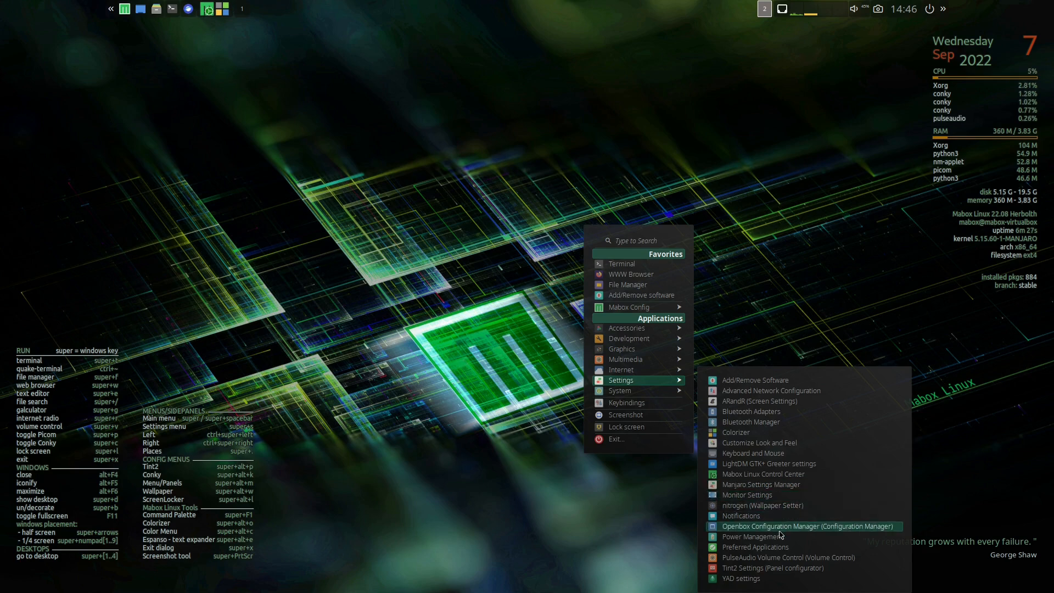
pyautogui.moveTo(782, 572)
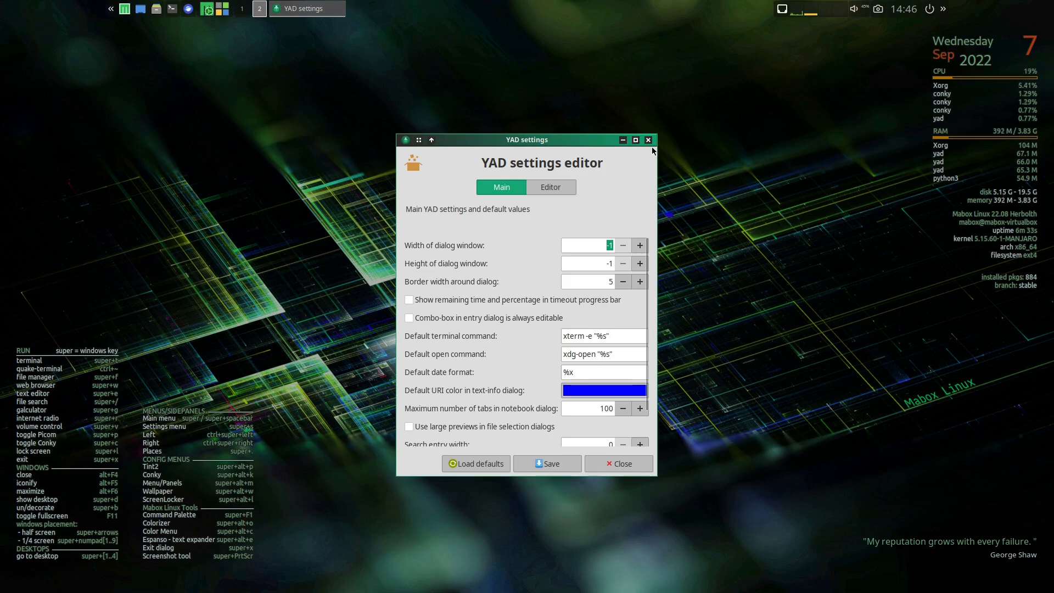
# - Close the YAD settings editor, leaving the bare desktop
pyautogui.click(648, 140)
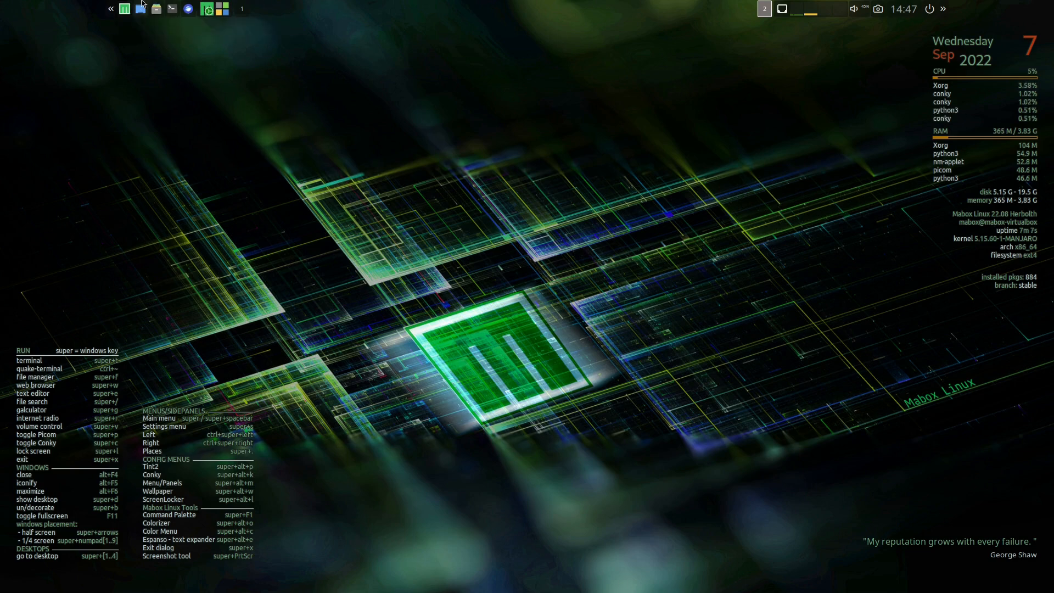
pyautogui.click(124, 9)
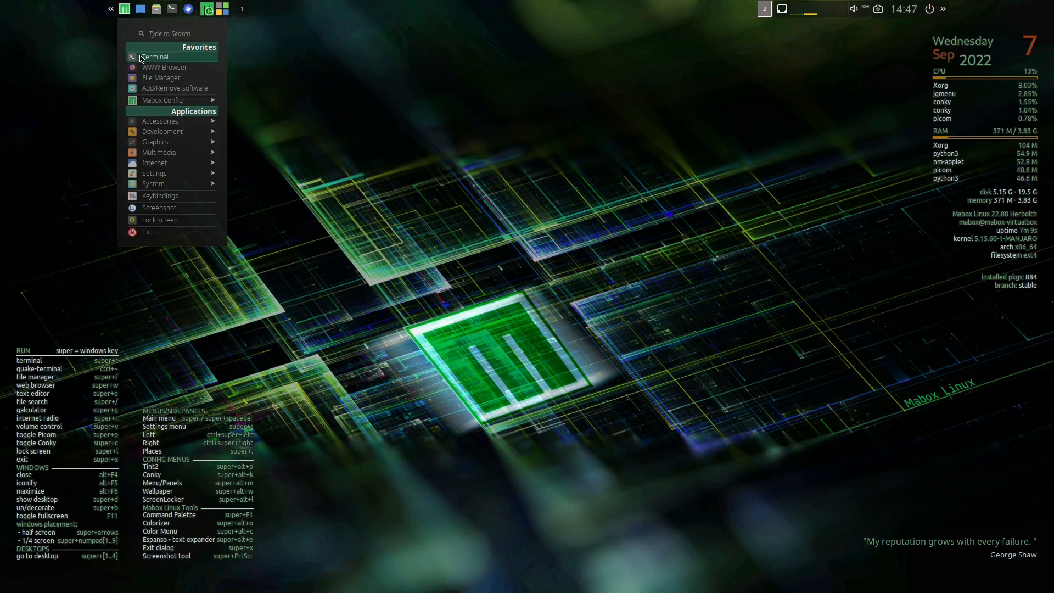
pyautogui.moveTo(154, 172)
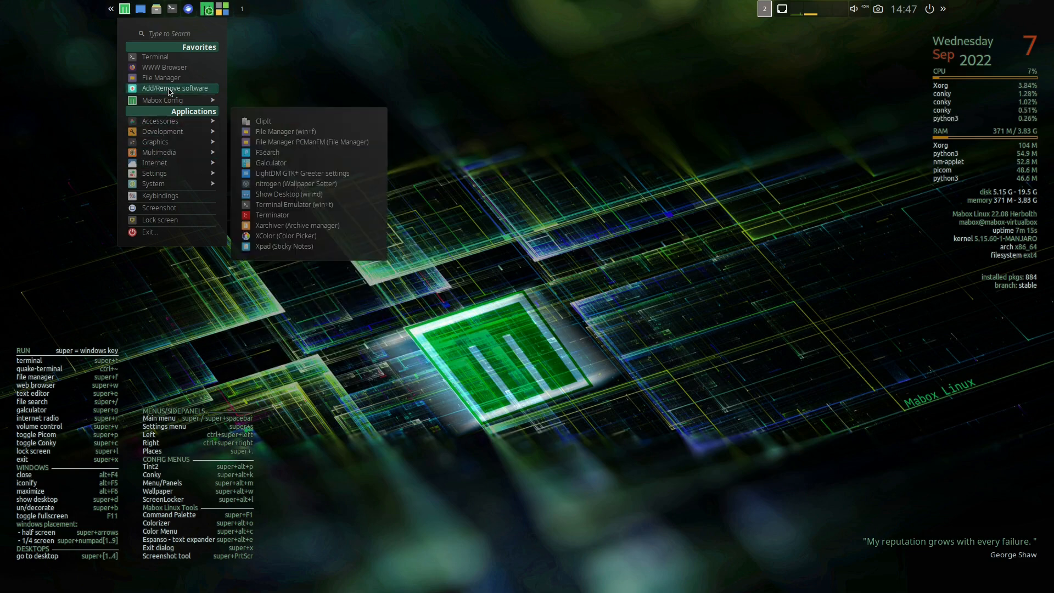
pyautogui.moveTo(162, 100)
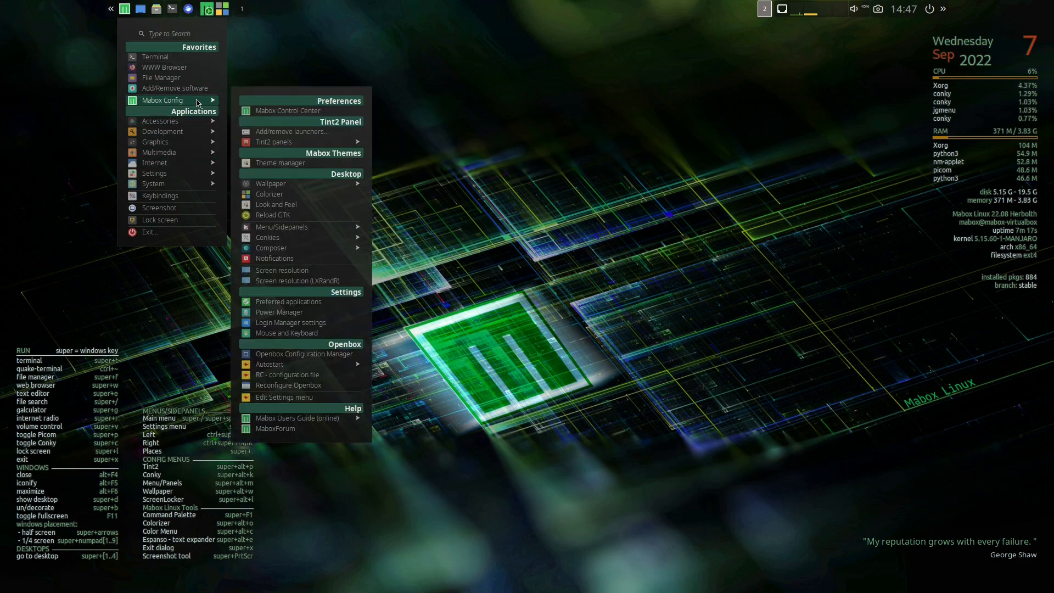
pyautogui.moveTo(280, 163)
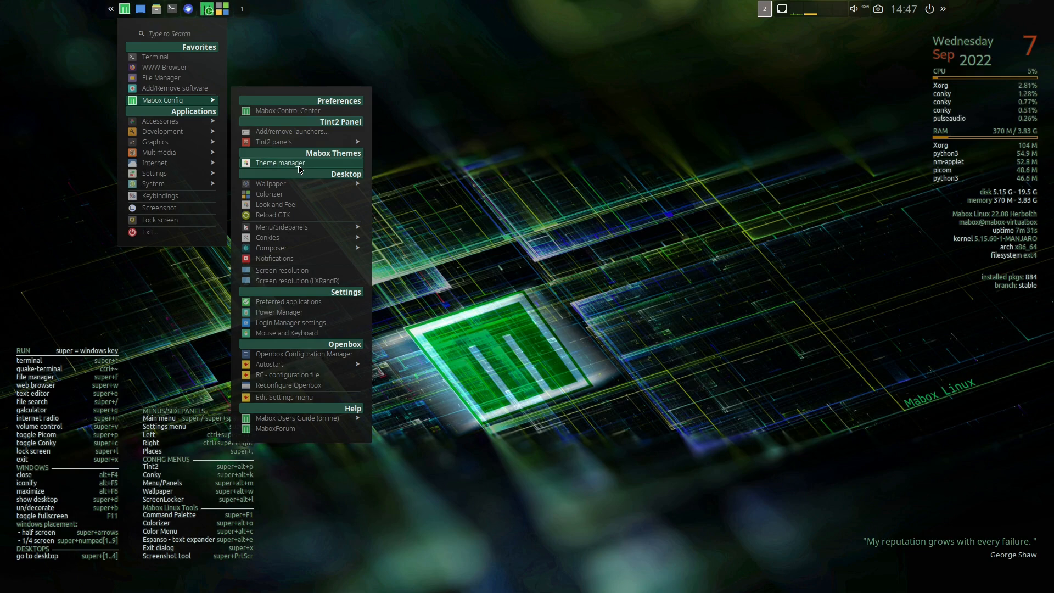
pyautogui.click(623, 108)
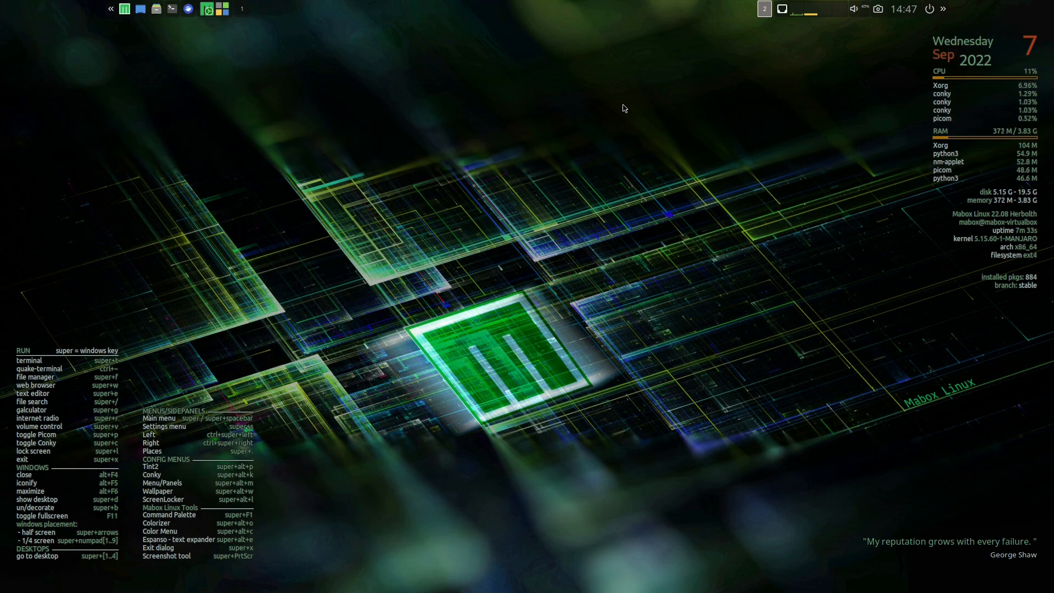
pyautogui.moveTo(519, 128)
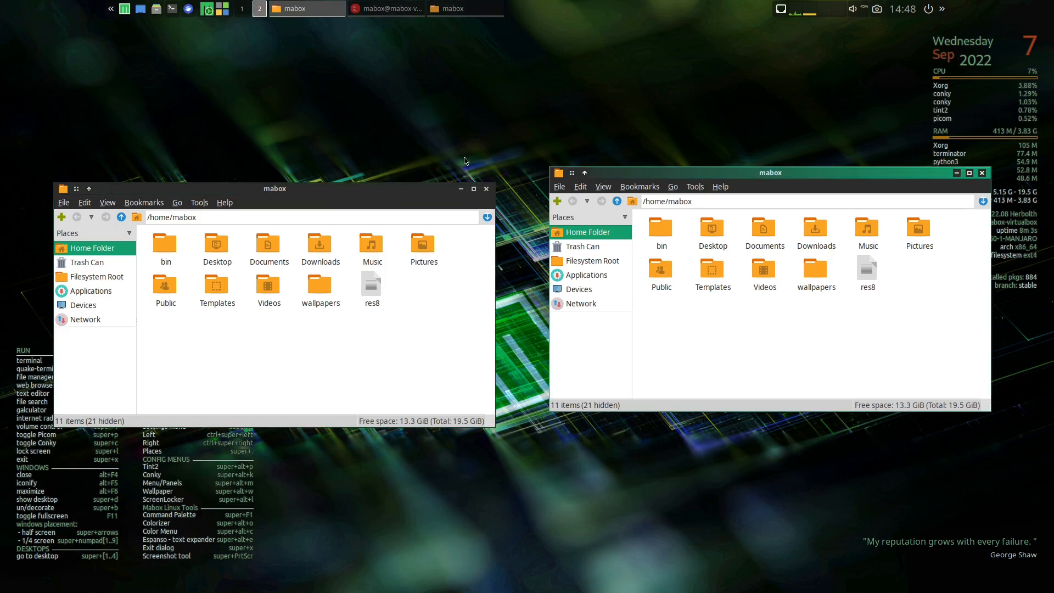
# - Close the PCManFM home-folder windows, leaving the plain desktop
pyautogui.click(485, 187)
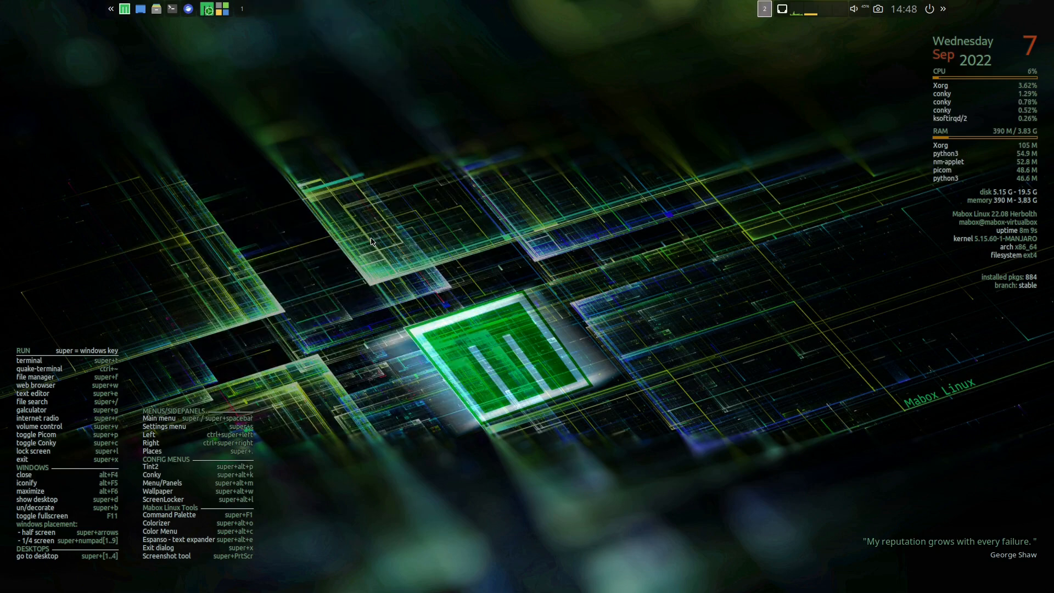
pyautogui.moveTo(189, 9)
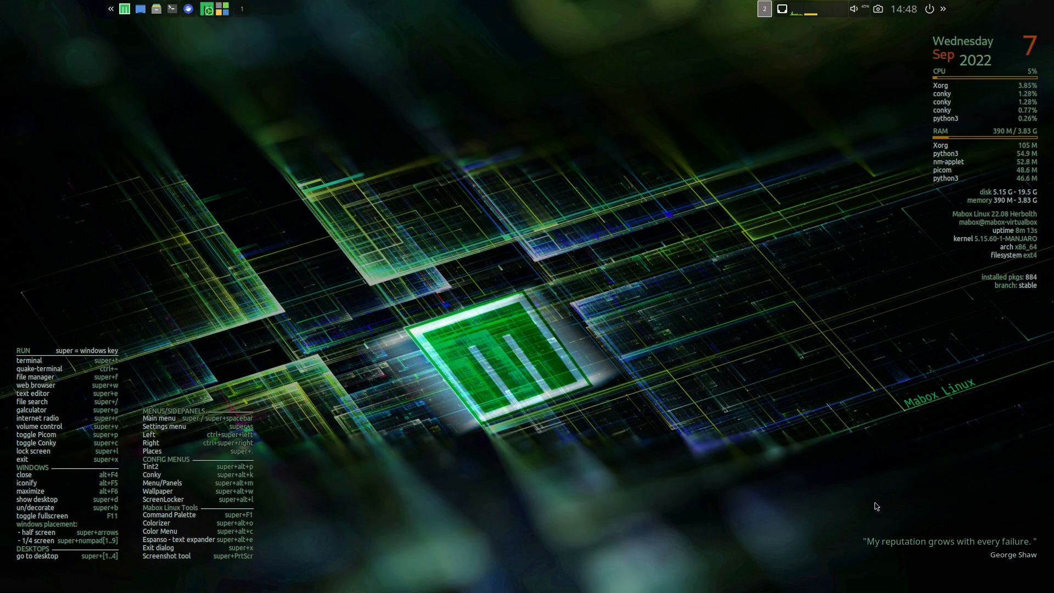
pyautogui.moveTo(802, 476)
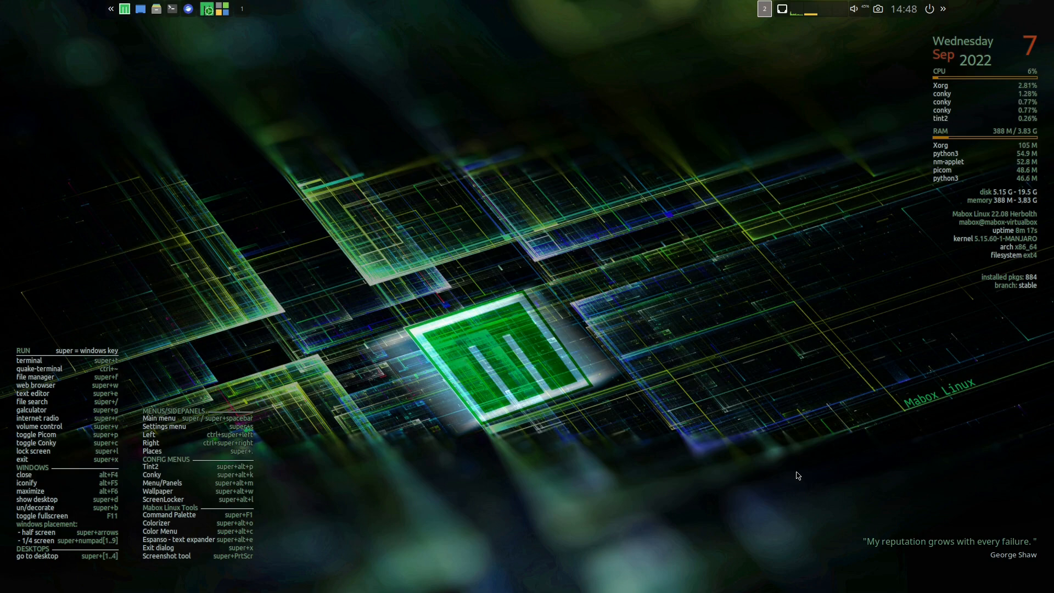
pyautogui.moveTo(784, 451)
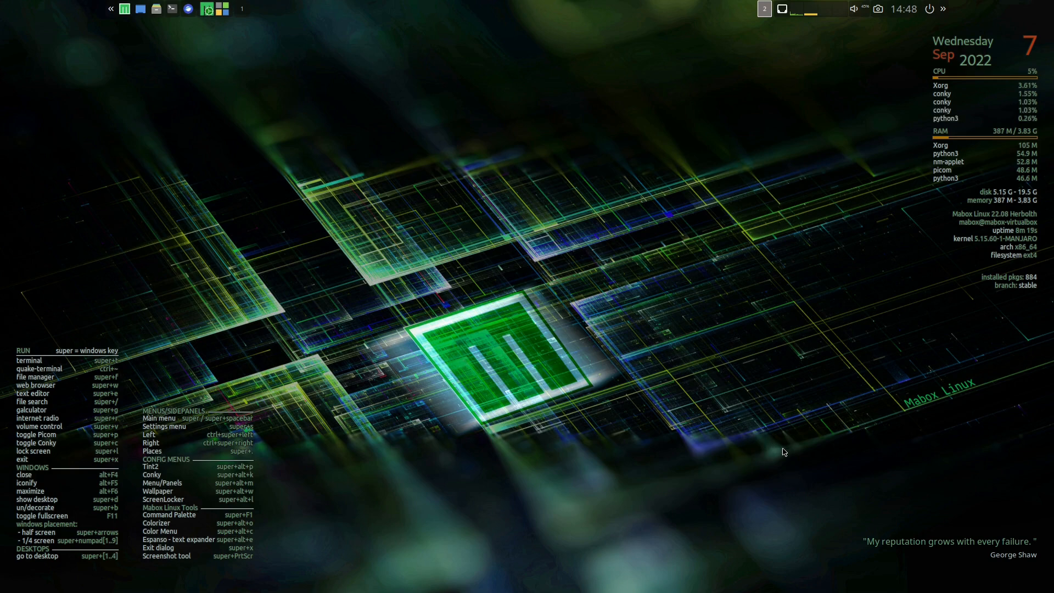